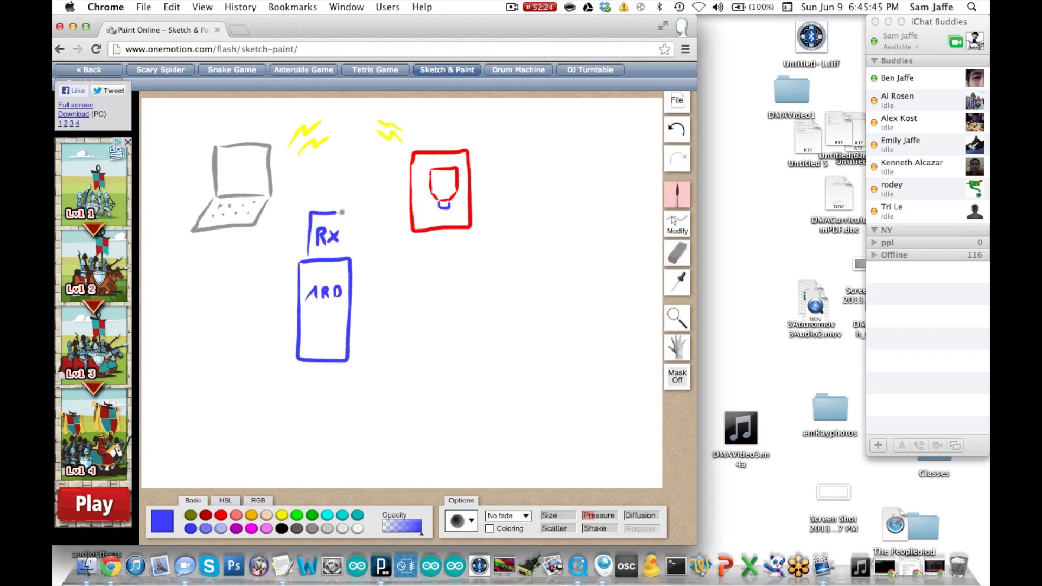
# Draw a blue wire from the Rx box to the red module in the diagram
pyautogui.moveTo(356, 216); pyautogui.dragTo(438, 252)
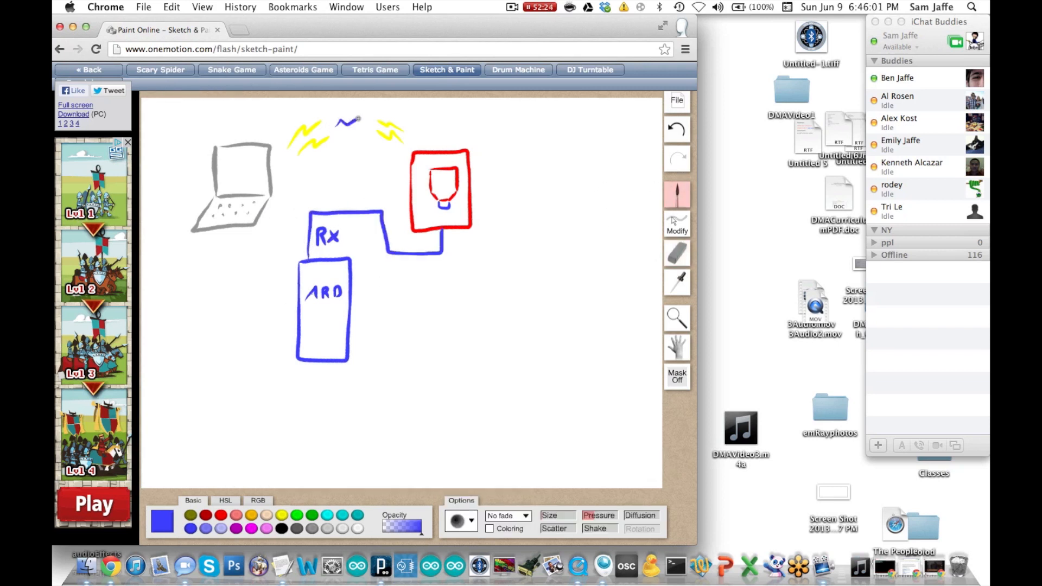
pyautogui.moveTo(339, 110); pyautogui.dragTo(372, 124)
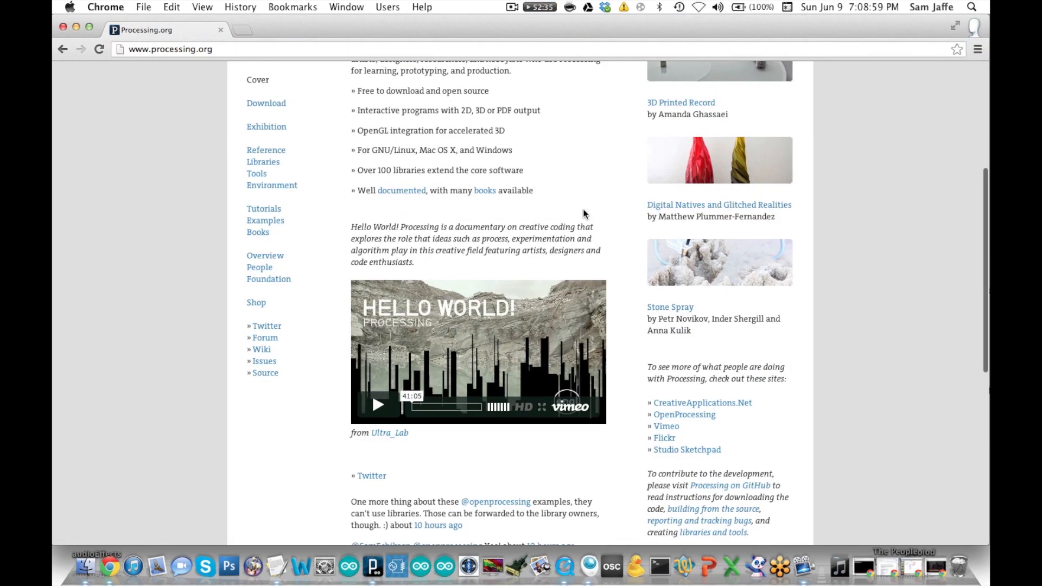
# Open the Processing language Reference and scroll through its function list
pyautogui.click(266, 149)
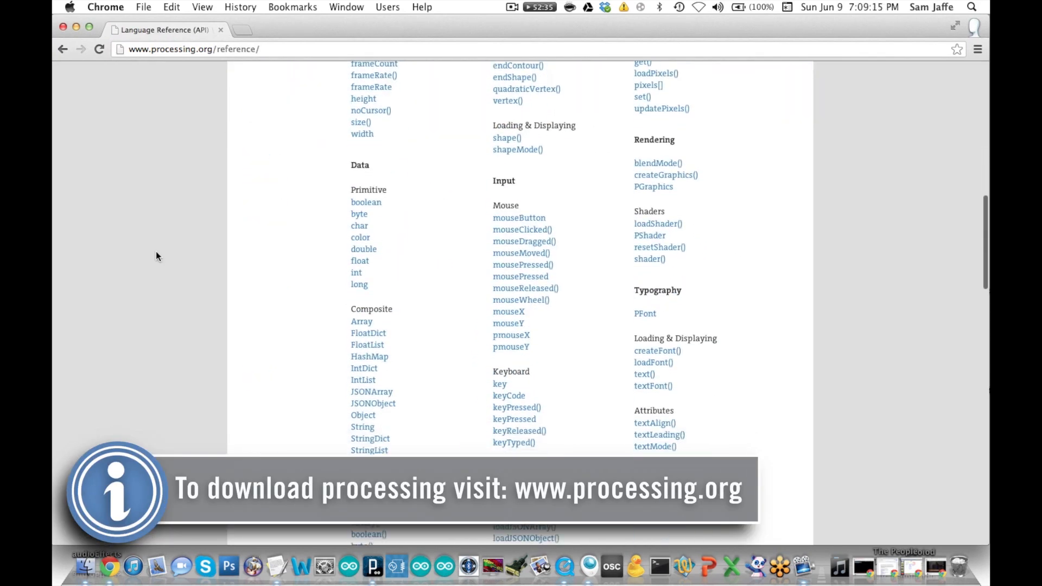
pyautogui.scroll(-3)
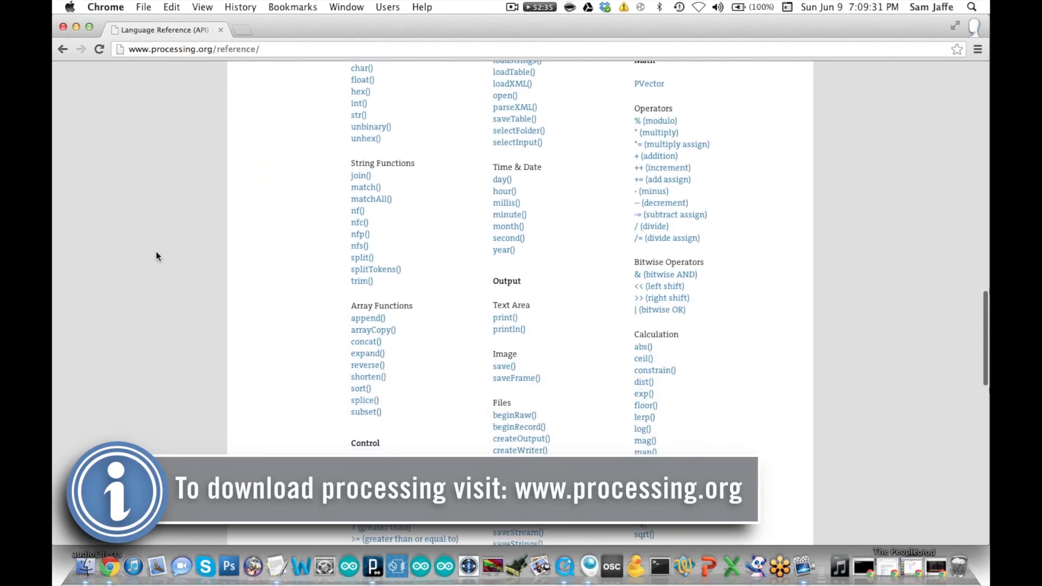
pyautogui.scroll(-3)
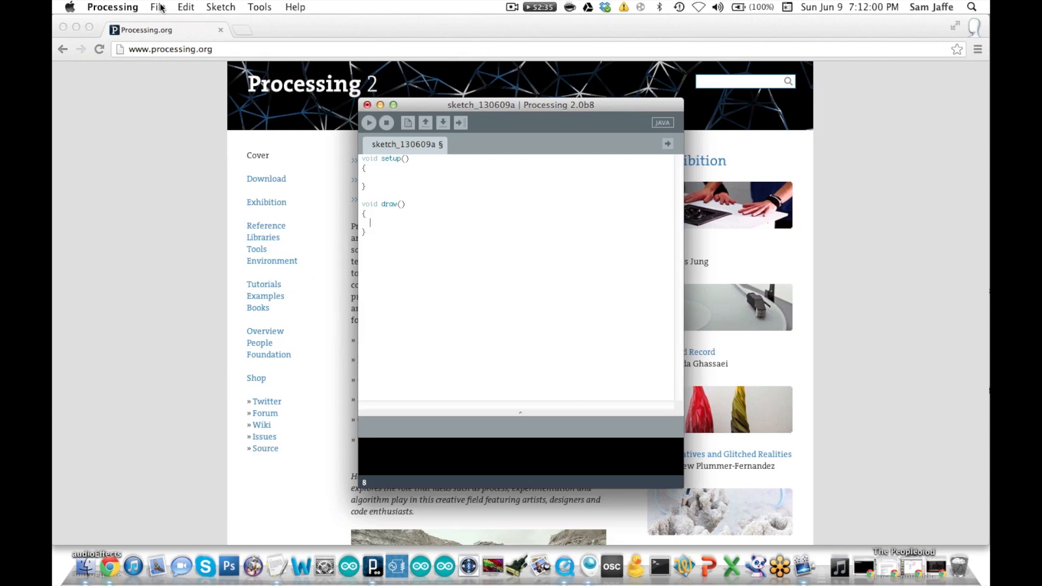
# Open the SimpleWrite example from the serial library in File > Examples
pyautogui.click(158, 7)
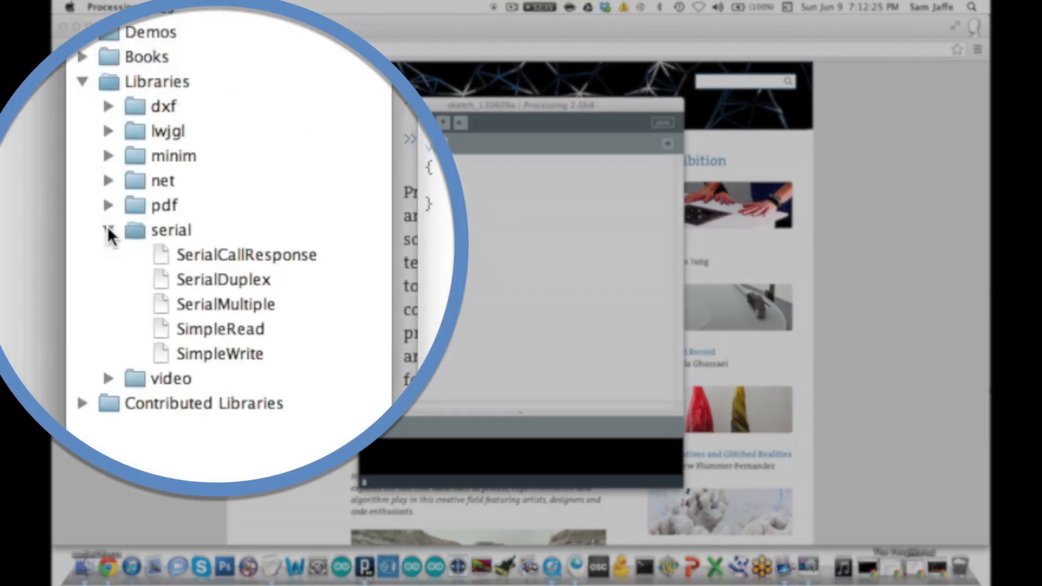
pyautogui.doubleClick(220, 353)
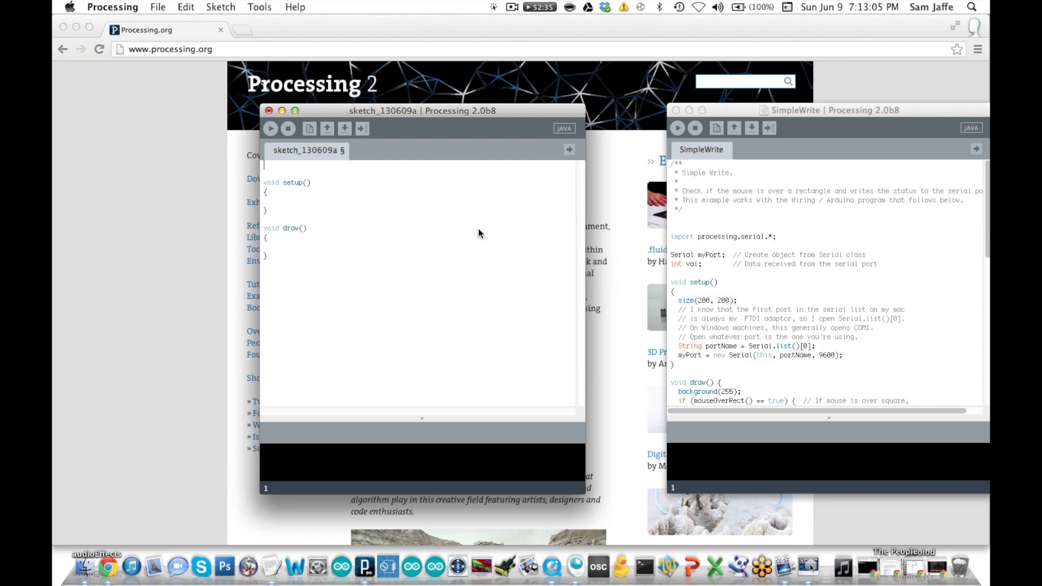
# Import processing.serial.* and declare Serial myPort
pyautogui.write('import')
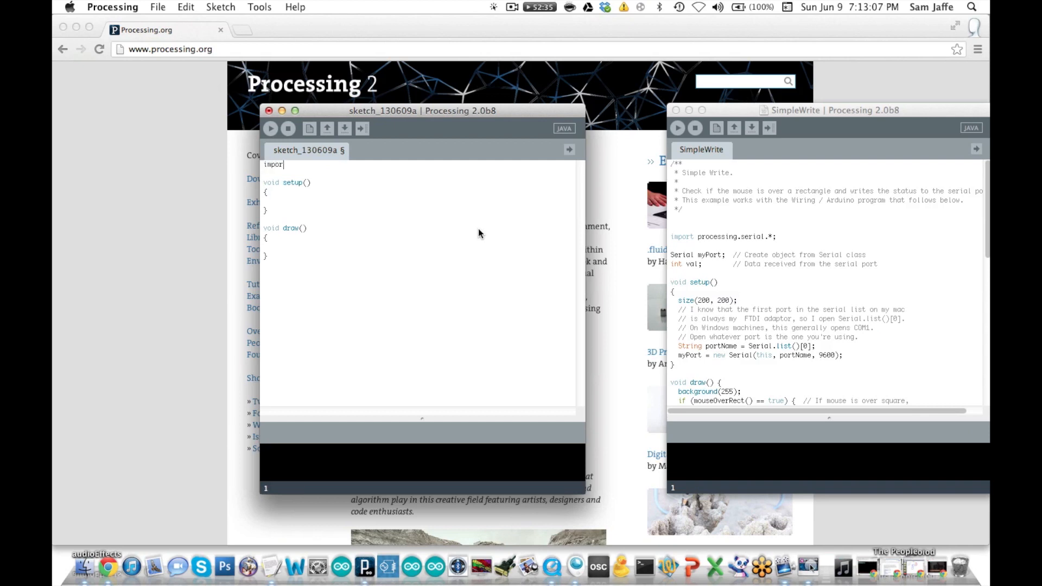
pyautogui.write('processing.serial.')
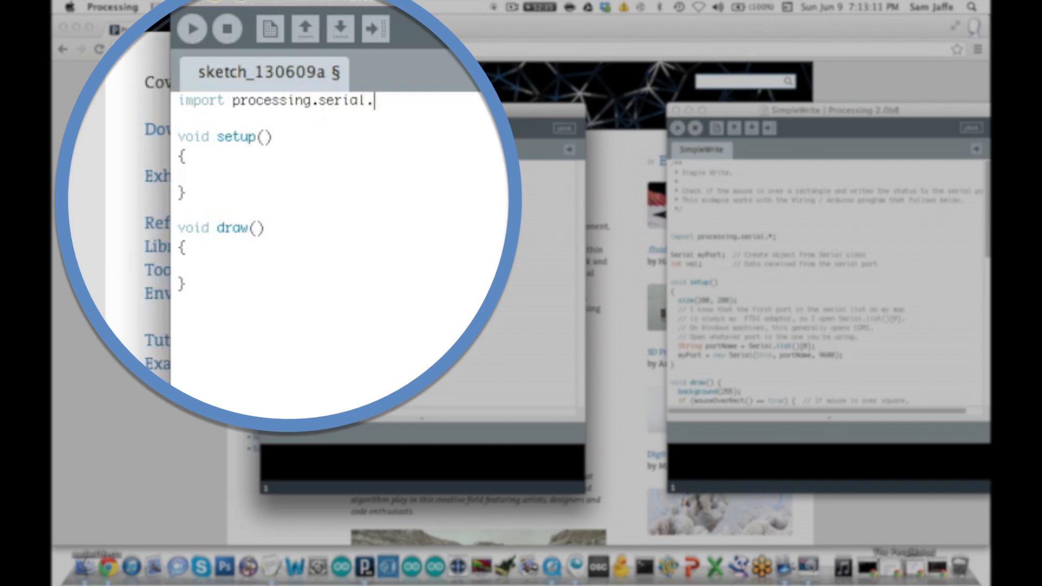
pyautogui.write('*;')
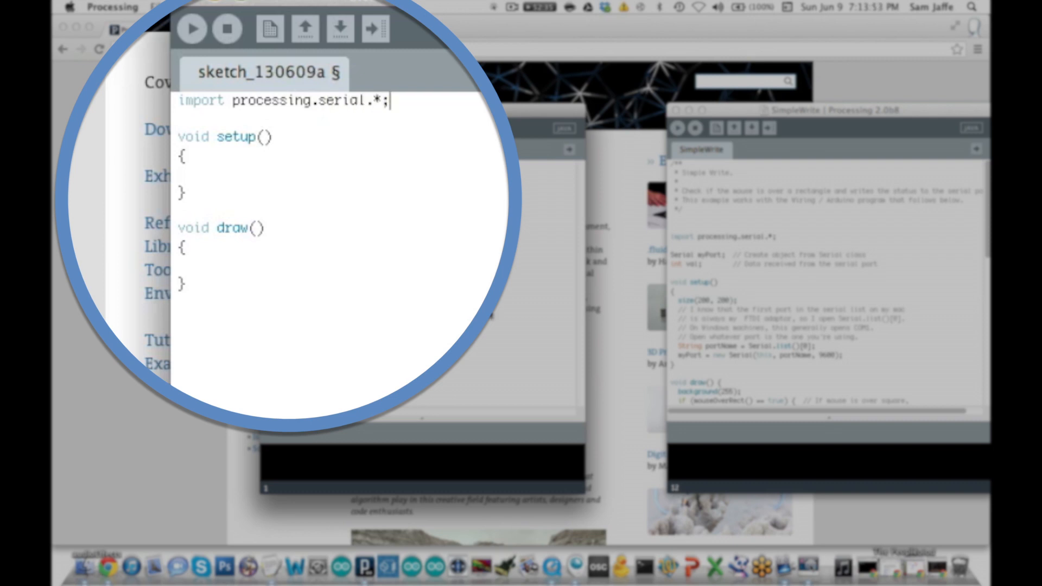
pyautogui.write('Ser')
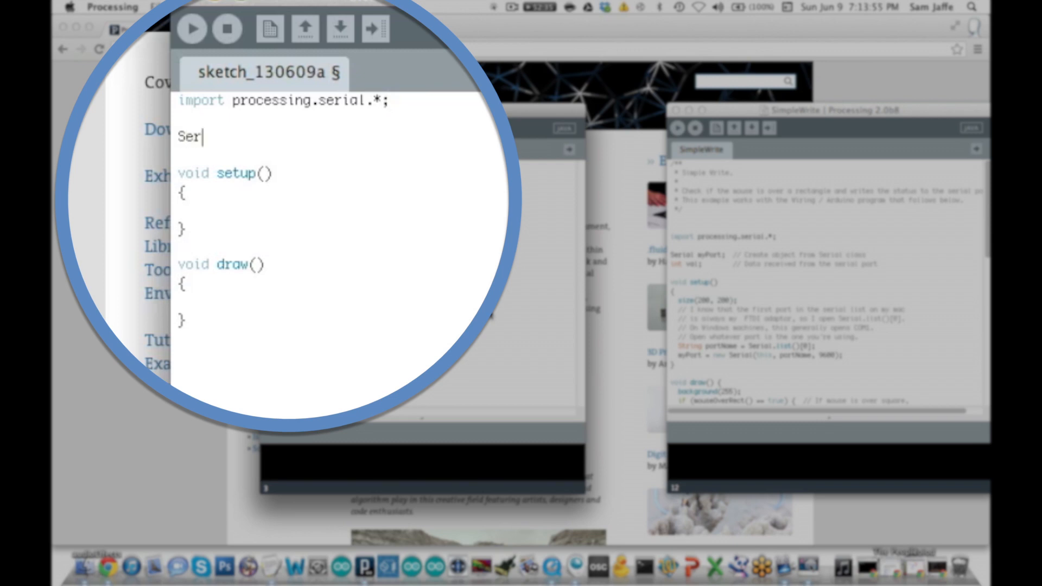
pyautogui.write('ial myPo')
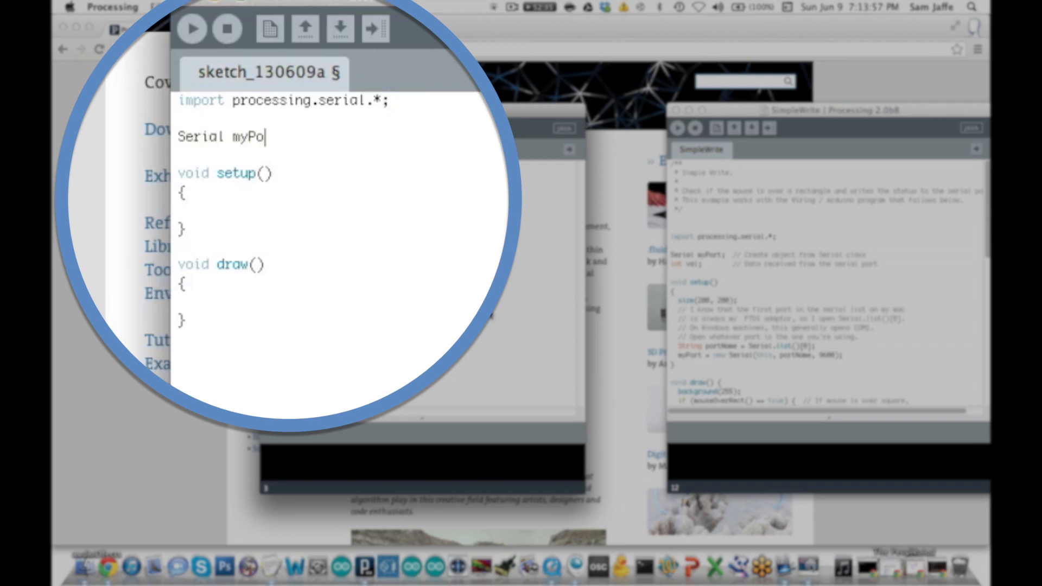
pyautogui.write('rt;')
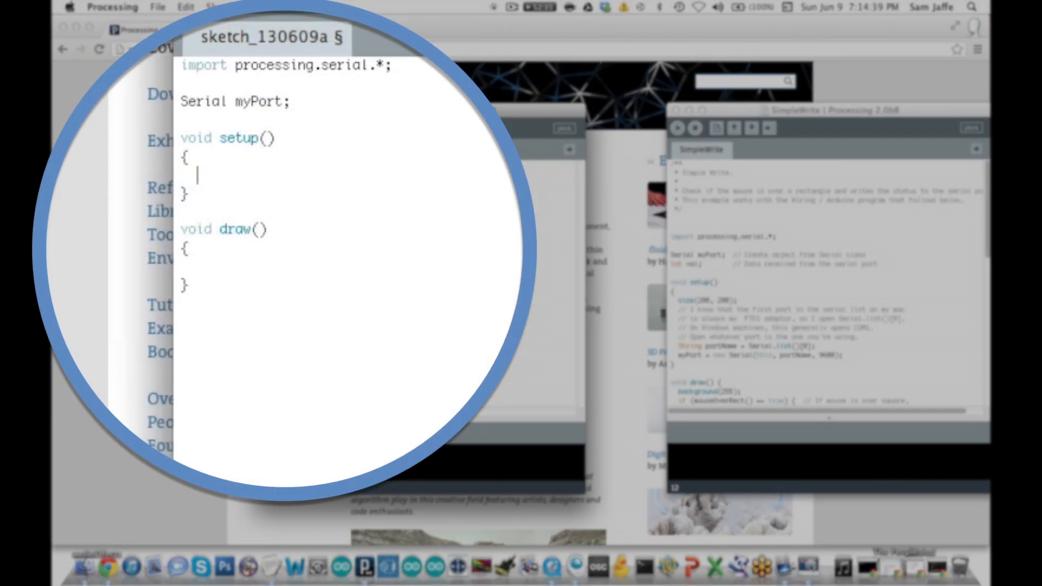
# Add println(Serial.list()); inside setup()
pyautogui.write('println(')
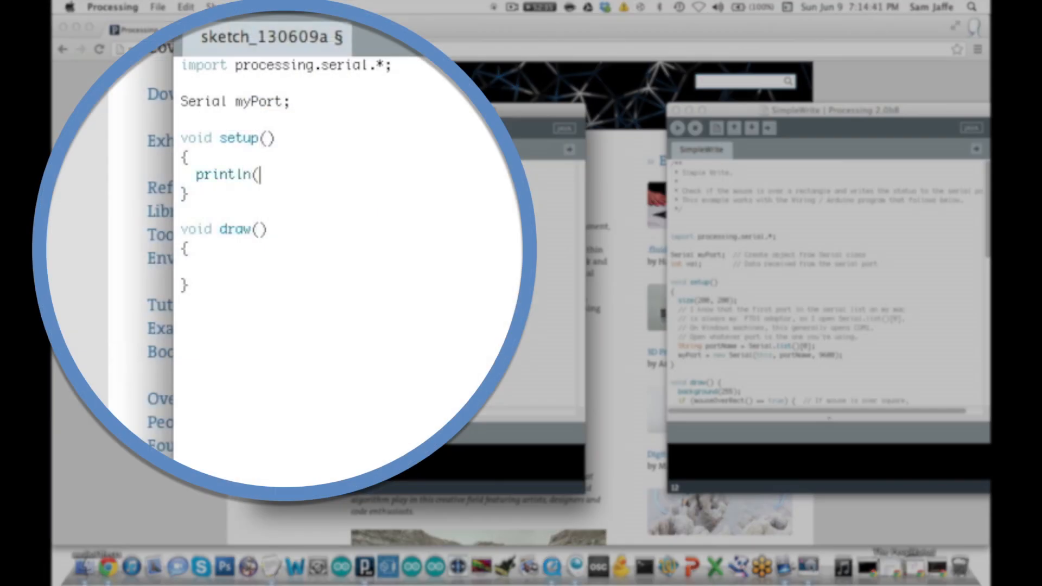
pyautogui.write('Serial.list')
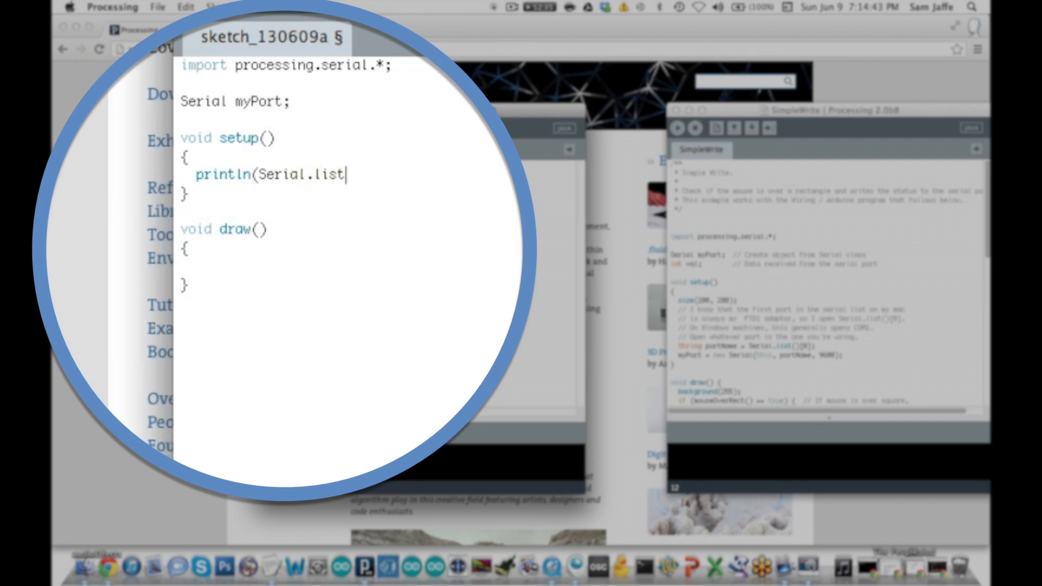
pyautogui.write('());')
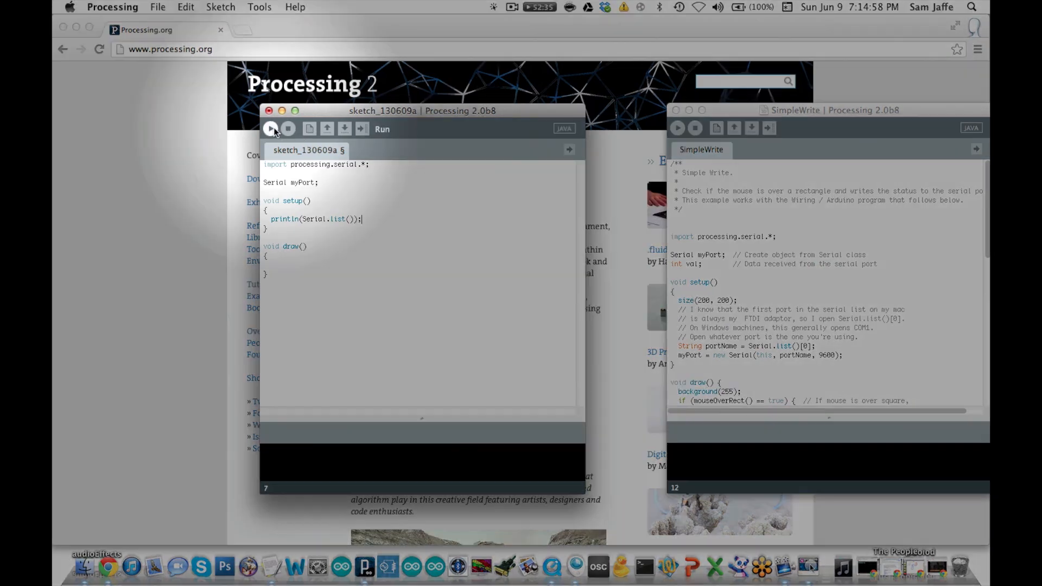
# Run the sketch to print the serial port list, including FireFly Bluetooth ports
pyautogui.click(271, 129)
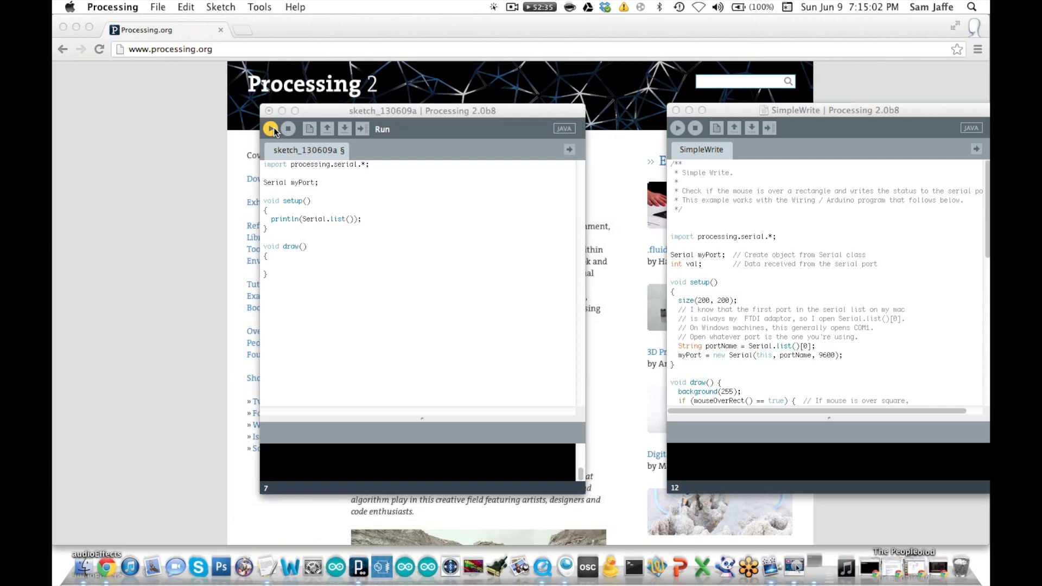
pyautogui.click(270, 129)
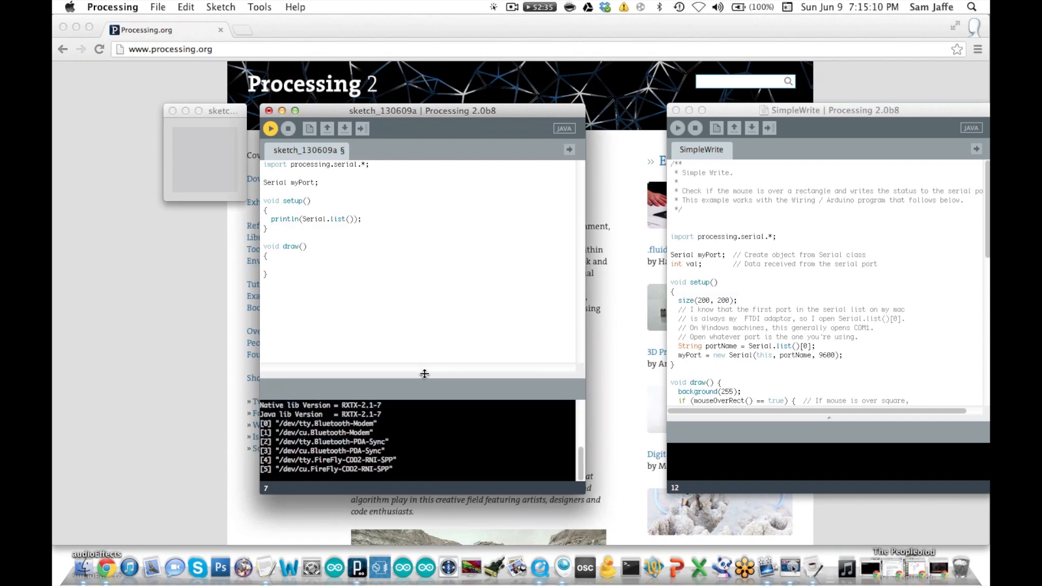
pyautogui.moveTo(497, 307)
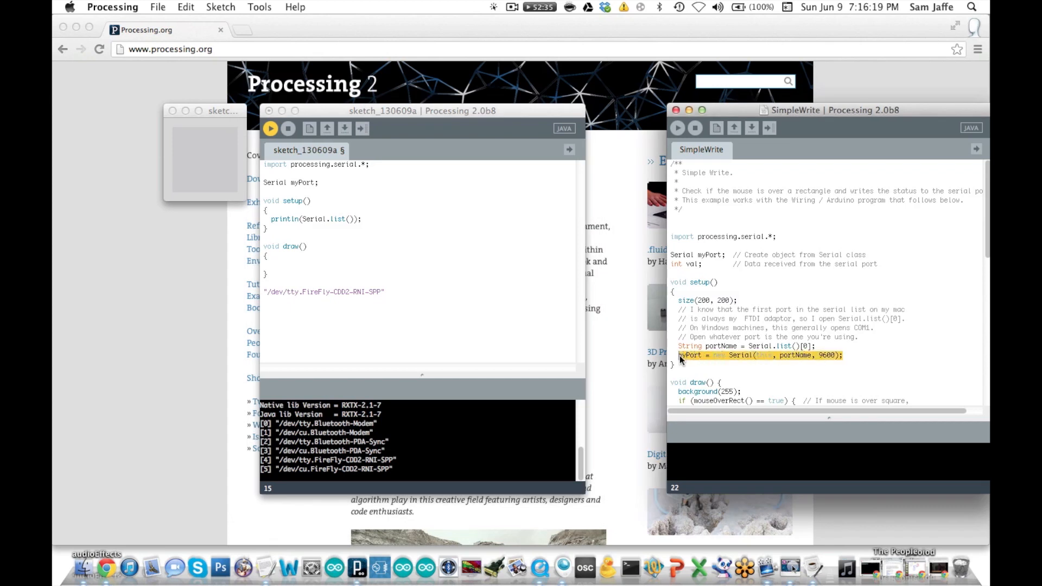
# In setup(), assign myPort = new Serial(this, FireFly port, 115200)
pyautogui.write('myPort = new Serial')
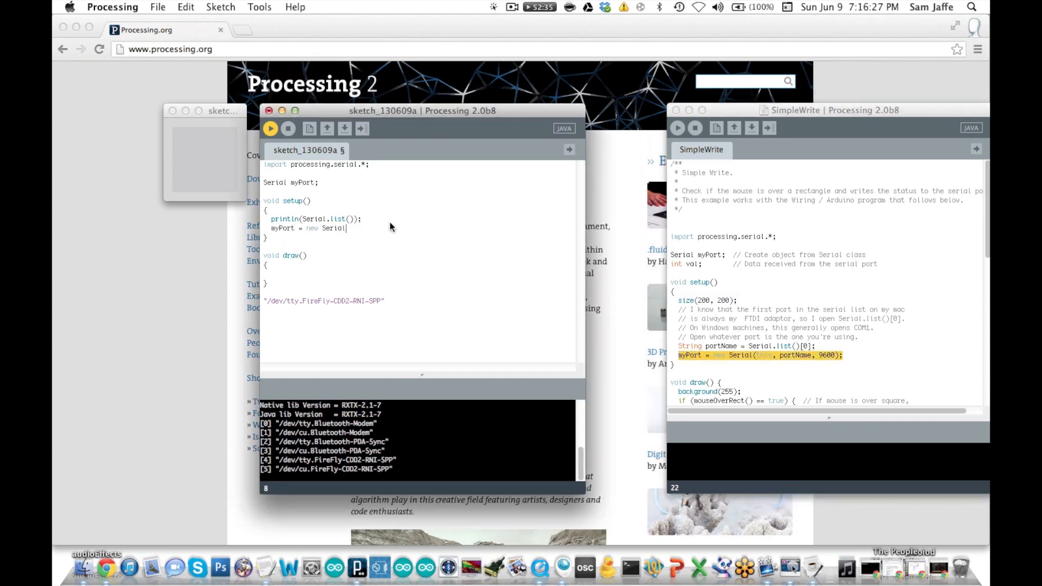
pyautogui.write('(this')
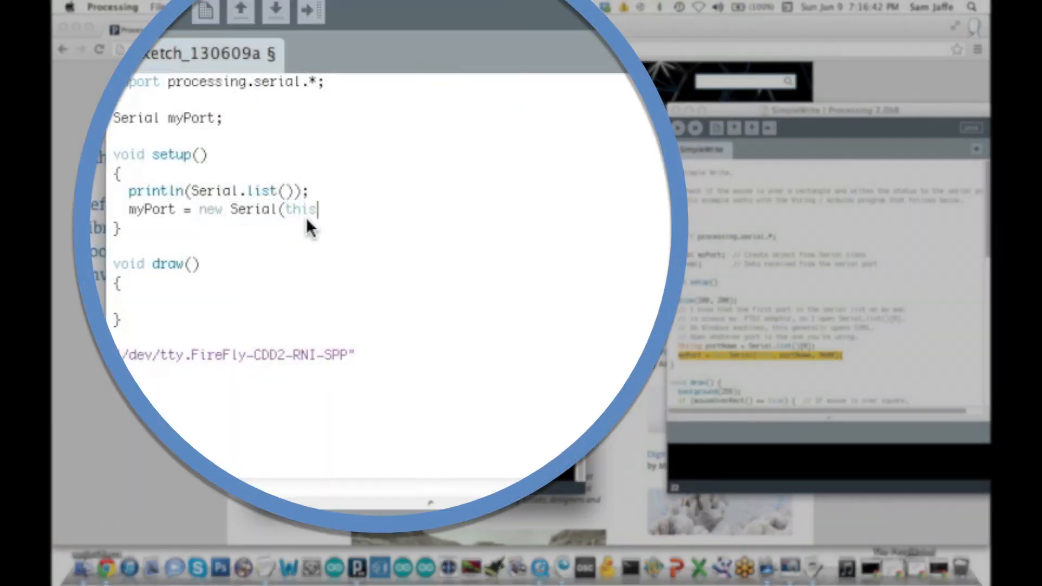
pyautogui.write(',')
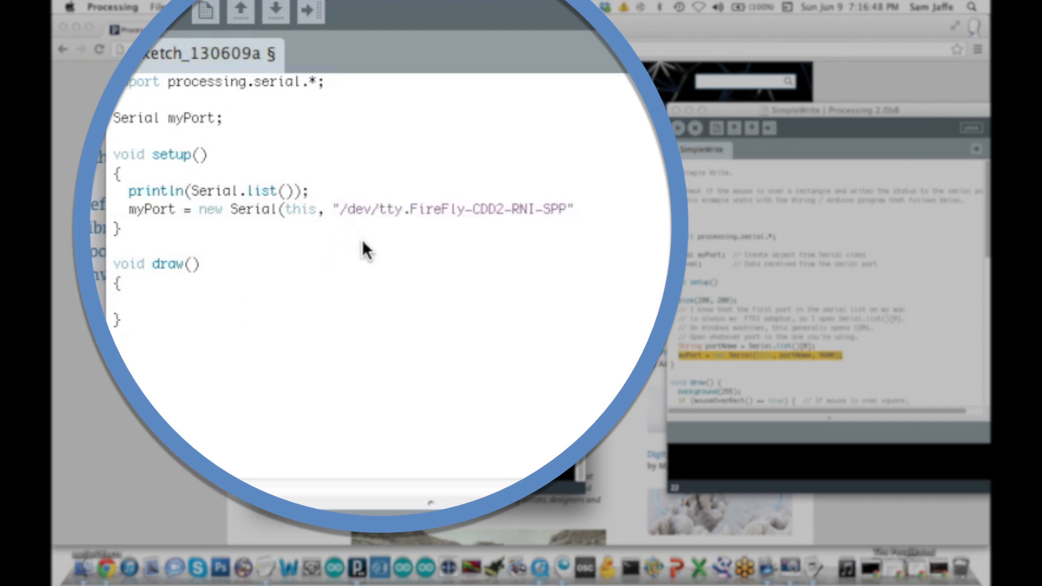
pyautogui.moveTo(368, 278)
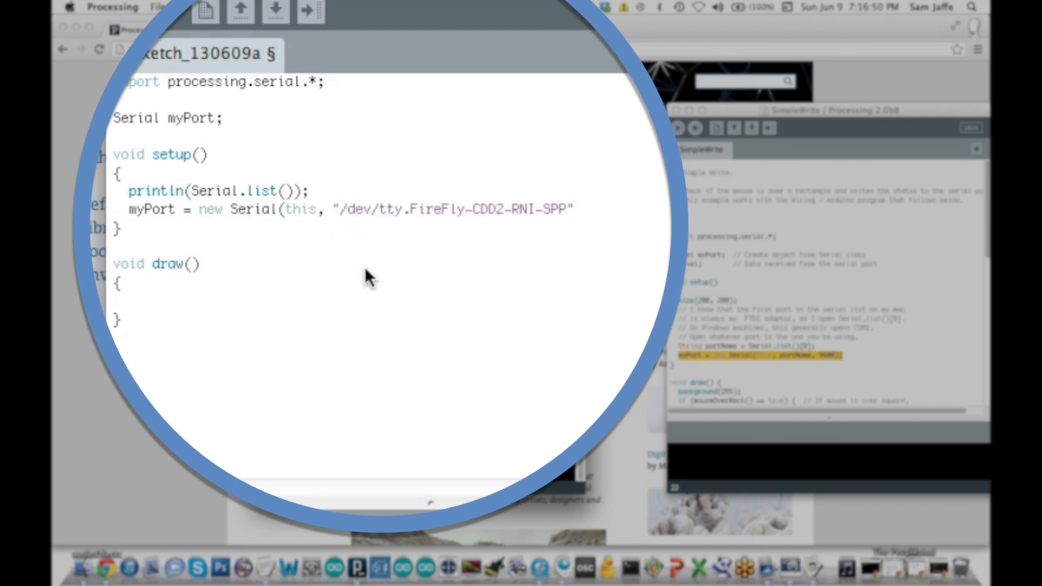
pyautogui.write(', 115200);')
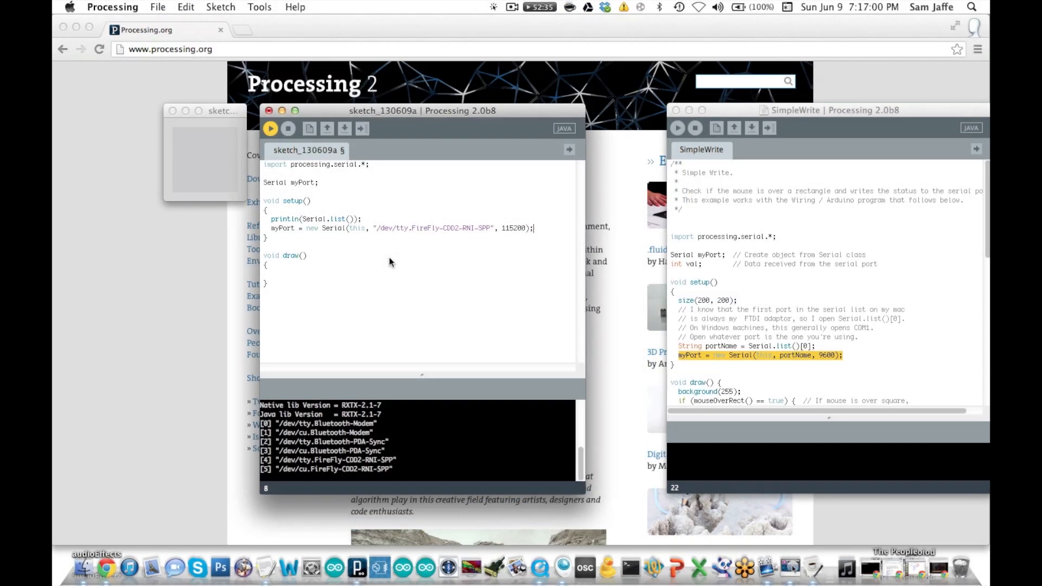
# Add myPort.write("Hello, world") to draw() and run the sketch
pyautogui.write('my')
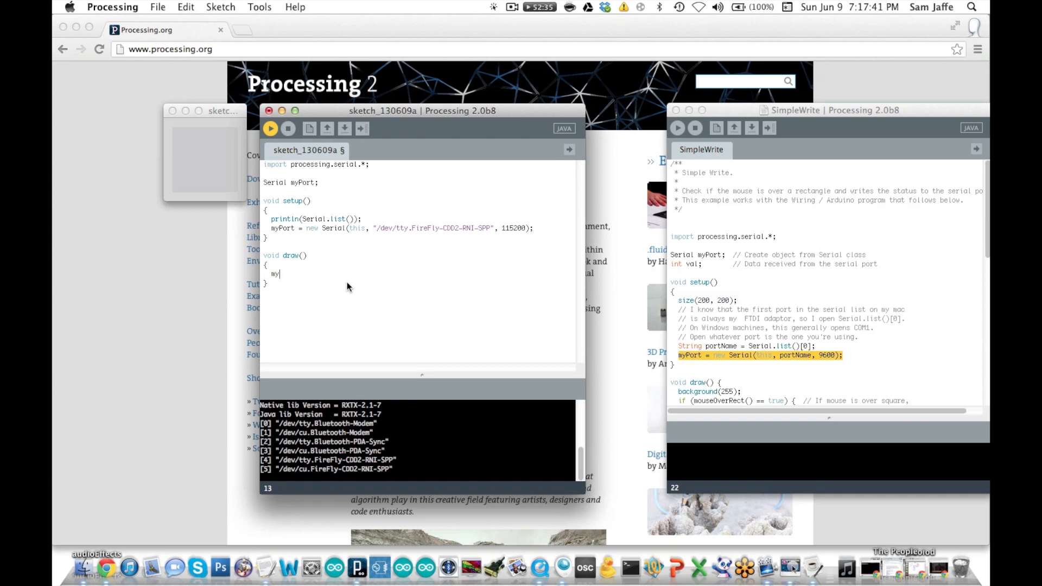
pyautogui.write('Port.write(')
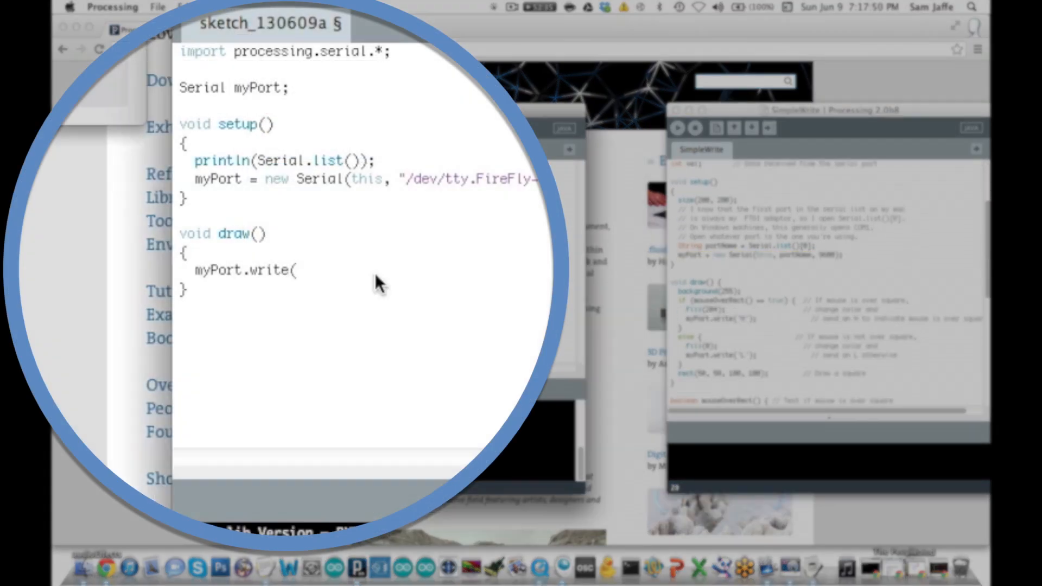
pyautogui.write('"Hello')
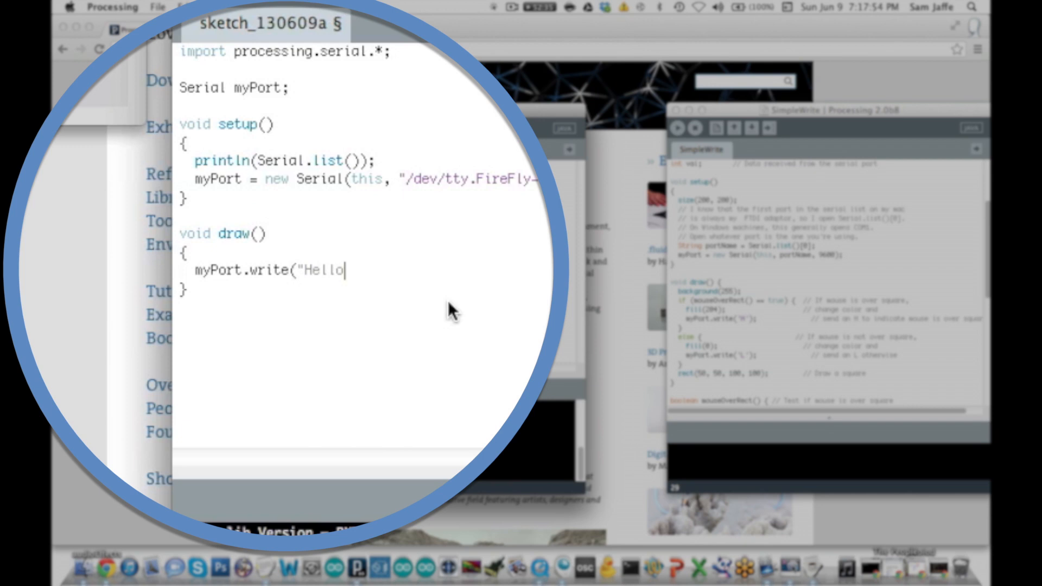
pyautogui.write(', world')
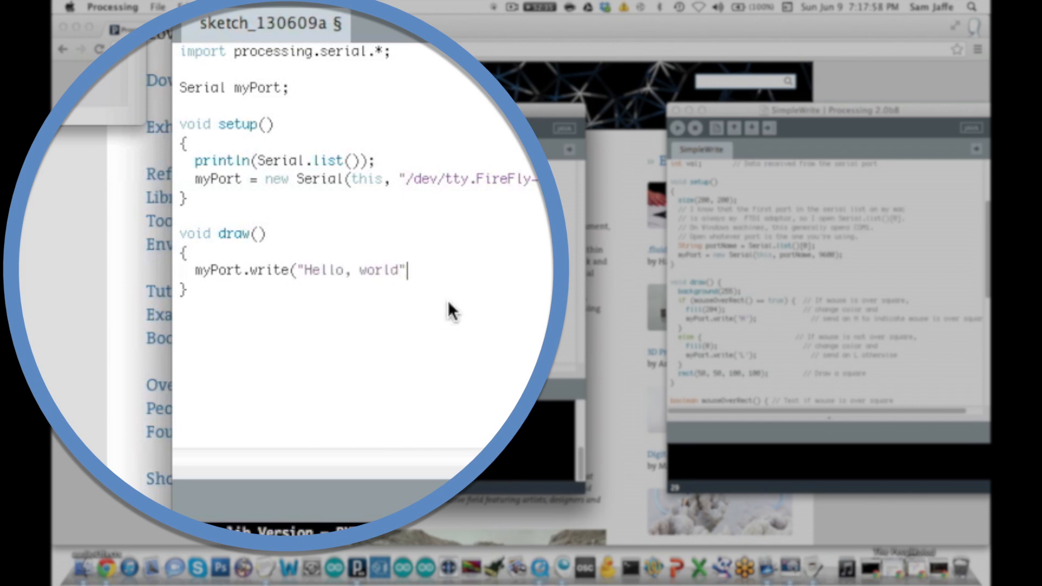
pyautogui.click(271, 129)
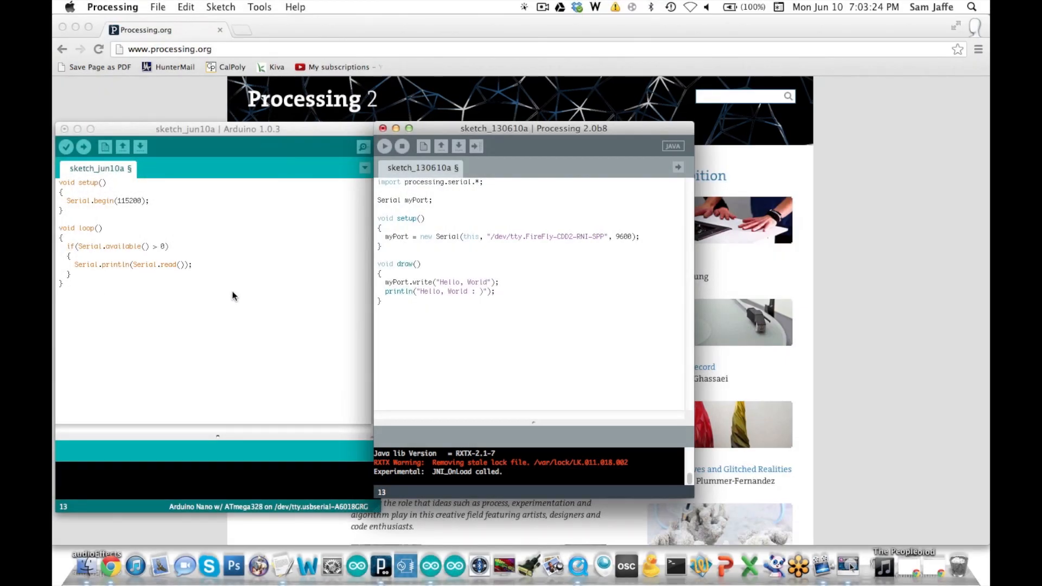
pyautogui.moveTo(549, 316)
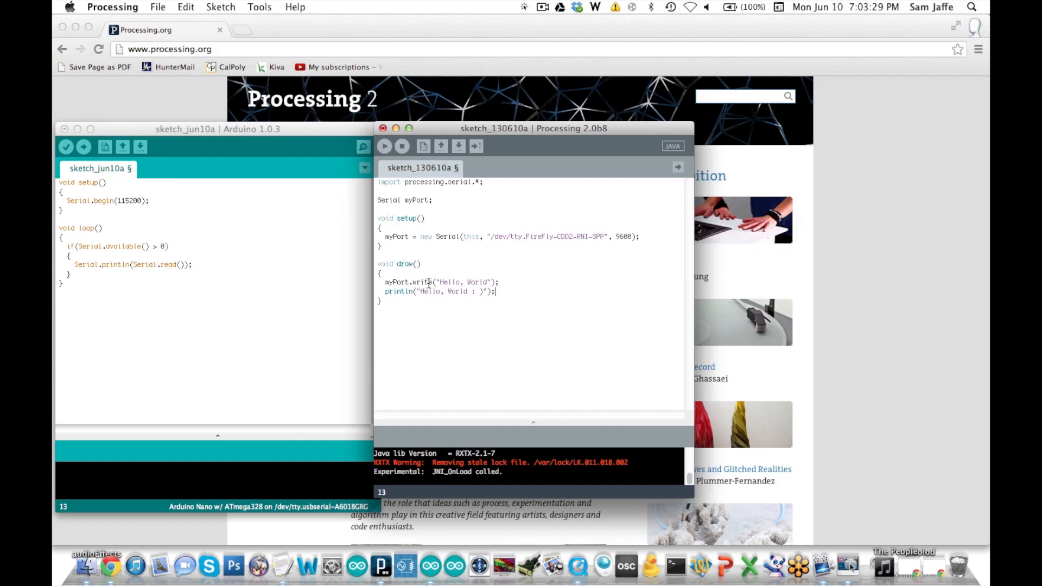
pyautogui.moveTo(459, 464)
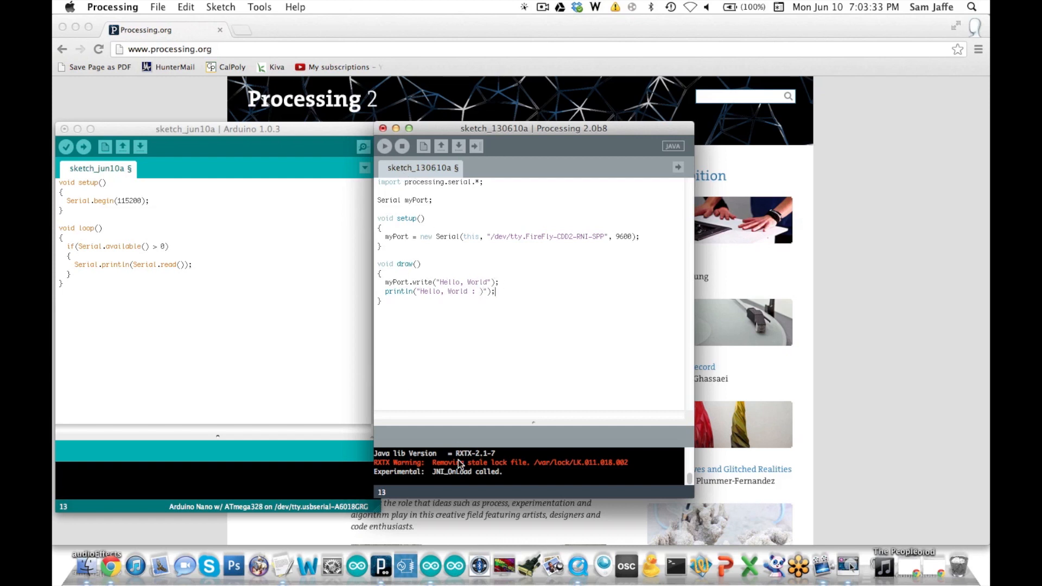
# Run the sketch, which fails inside Serial.<init>() on the FireFly port line
pyautogui.click(385, 147)
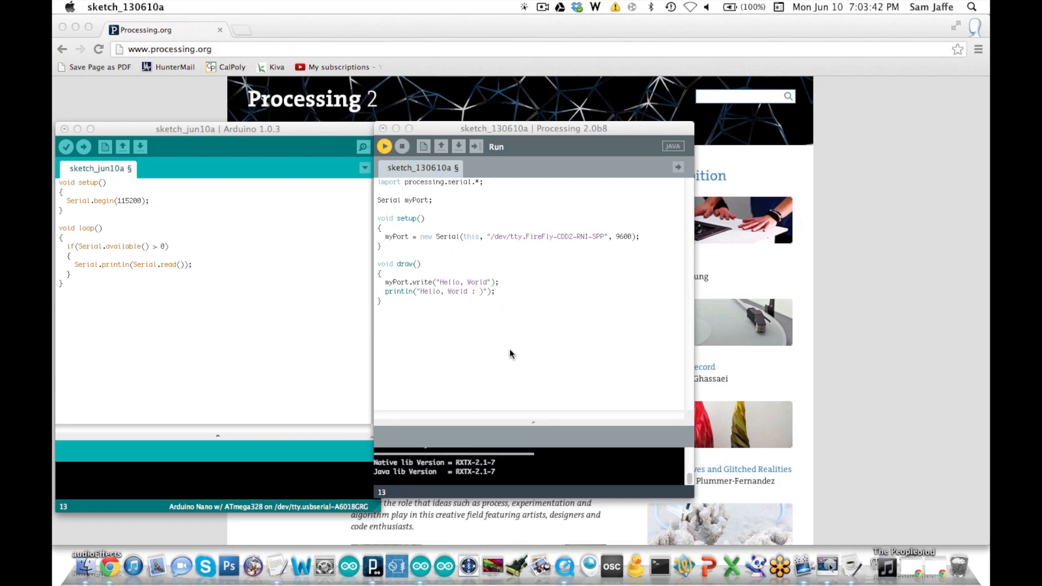
pyautogui.click(385, 146)
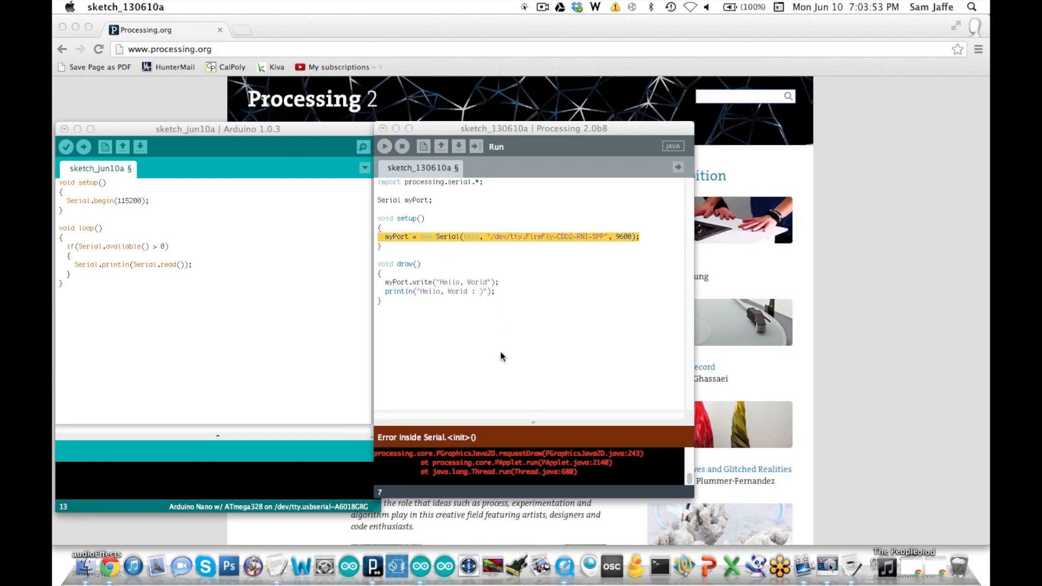
pyautogui.moveTo(483, 374)
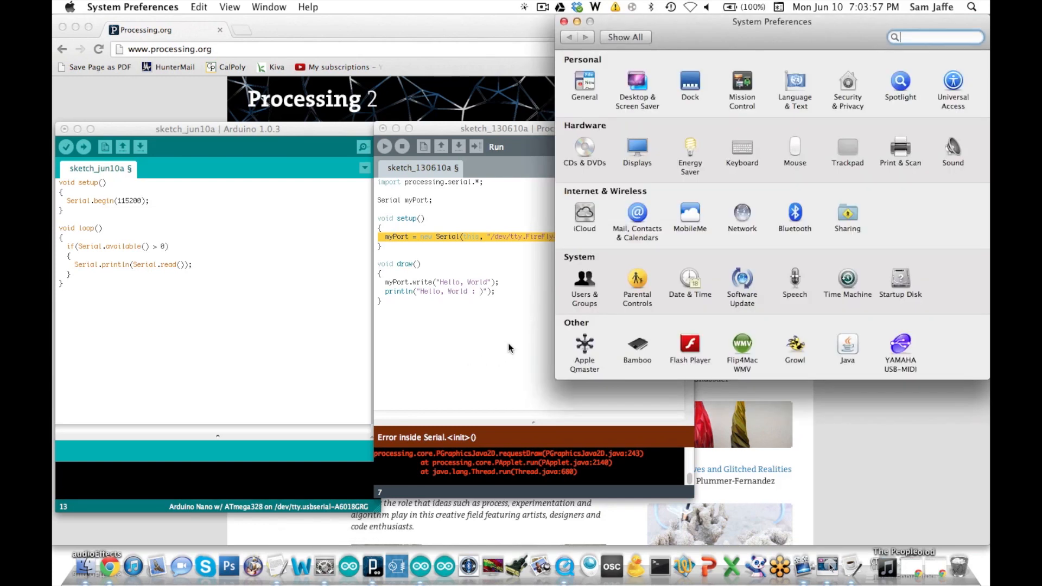
# Connect FireFly-CDD2 through Bluetooth settings using the gear menu's Edit Serial Ports
pyautogui.click(794, 211)
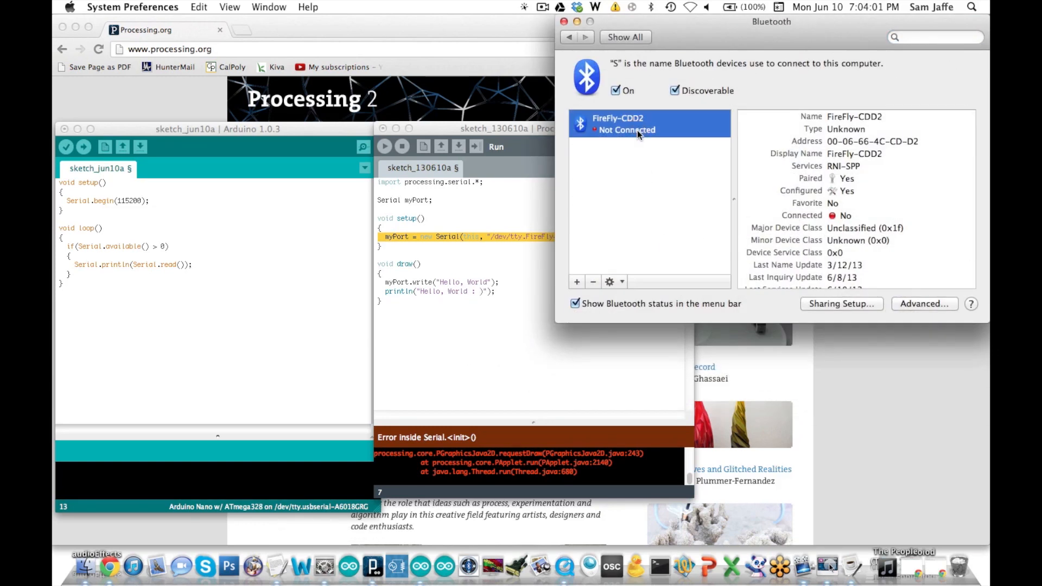
pyautogui.click(610, 282)
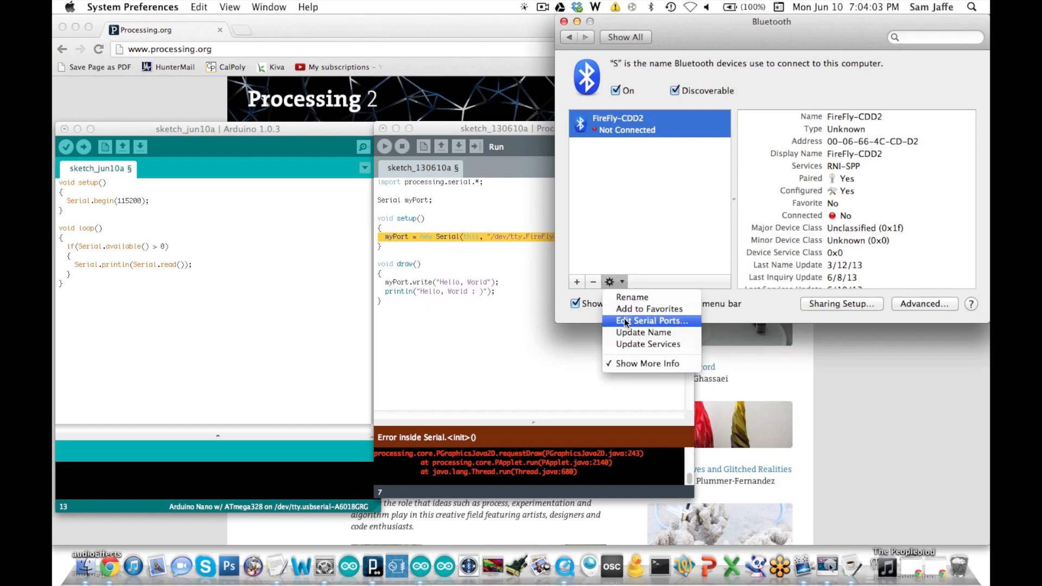
pyautogui.click(651, 320)
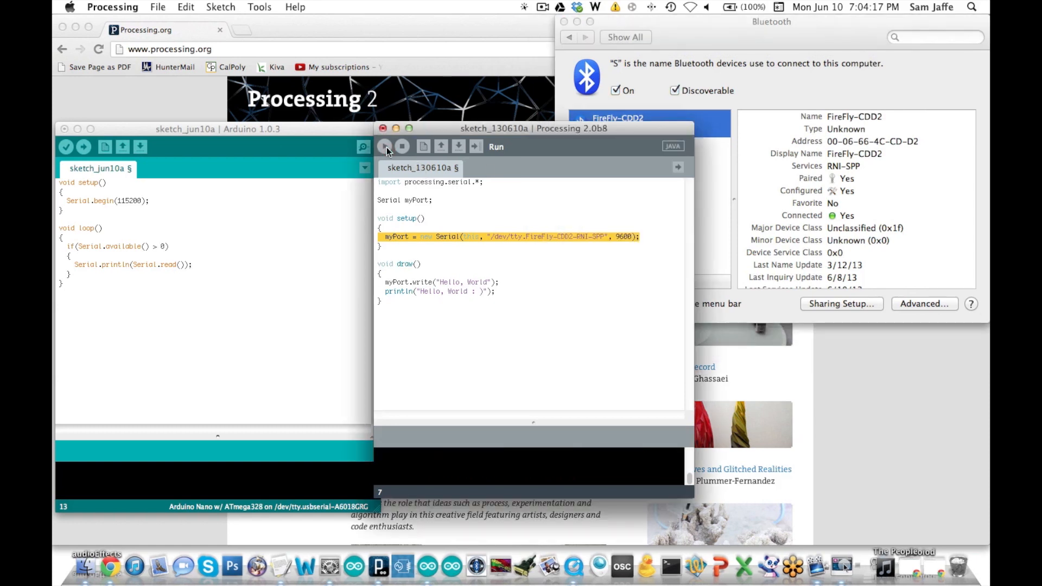
# Rerun the sketch and open the Arduino Serial Monitor to see Hello, World arrive
pyautogui.click(386, 146)
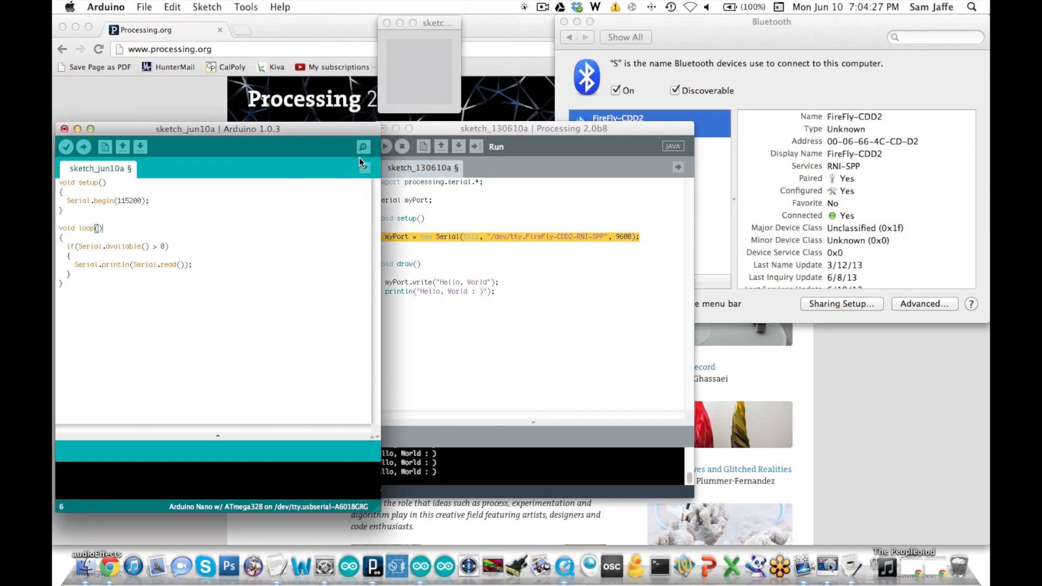
pyautogui.click(363, 147)
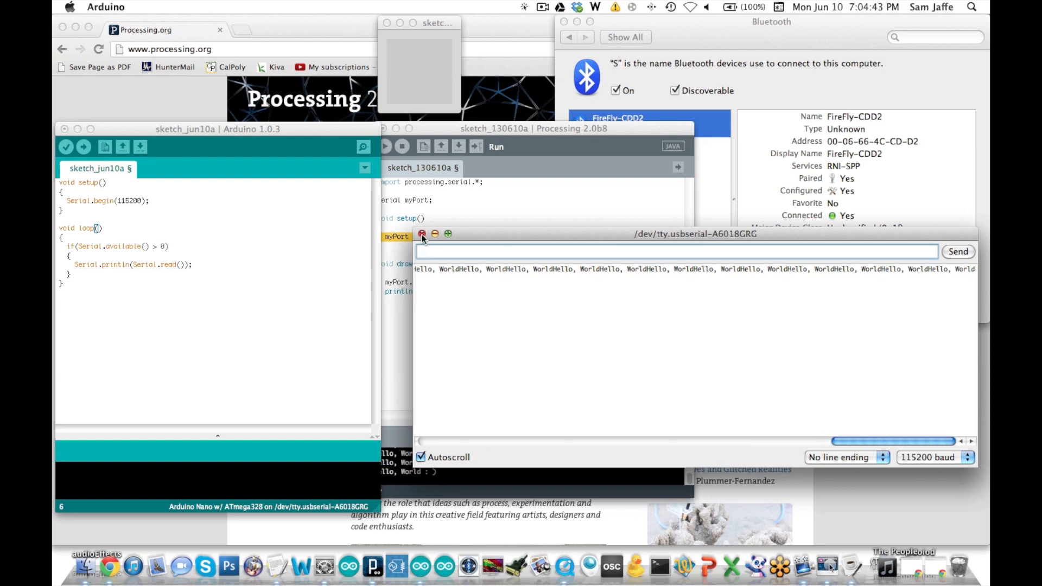
# Close the Serial Monitor and add keyPressed()/keyReleased(), with keyPressed writing the key and "1" to myPort
pyautogui.click(421, 234)
pyautogui.write('voi')
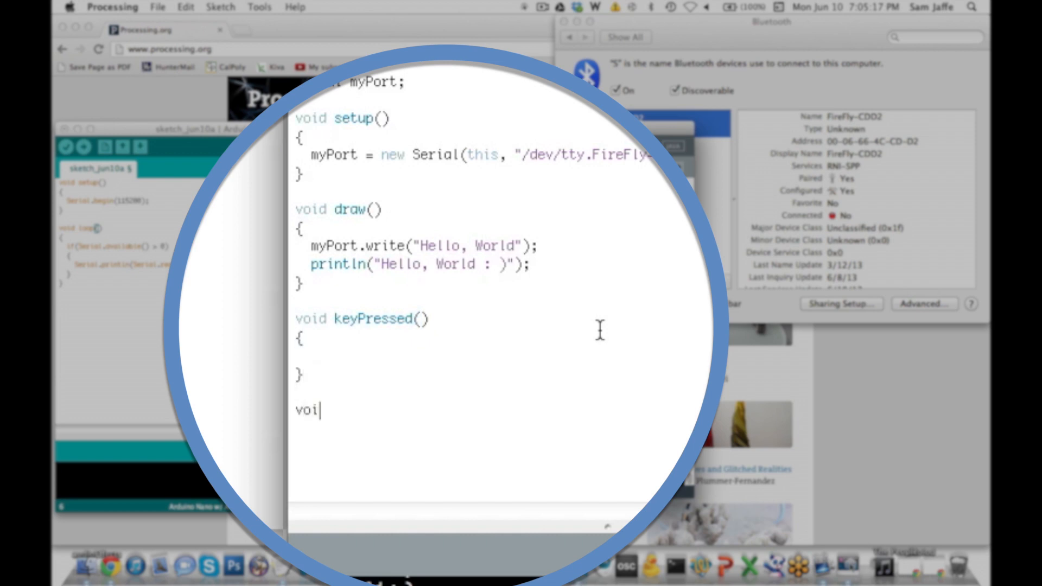
pyautogui.write('d keyReleased()')
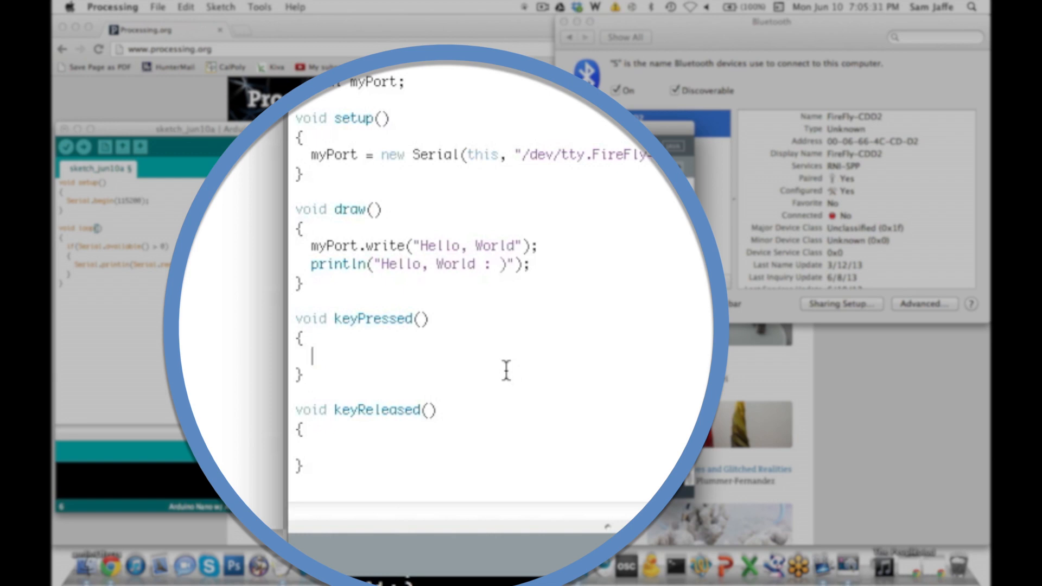
pyautogui.write('key')
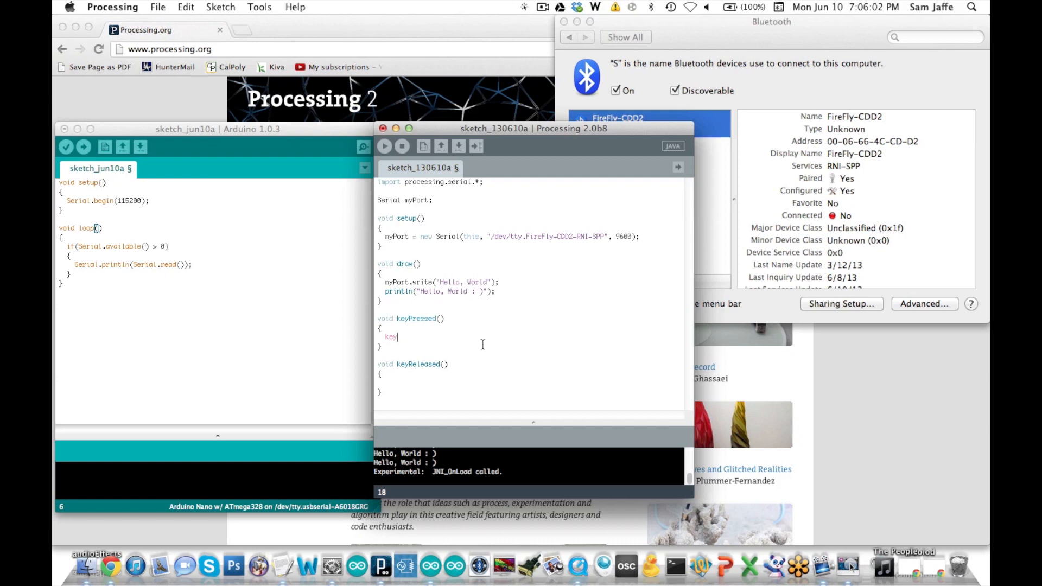
pyautogui.press('Backspace')
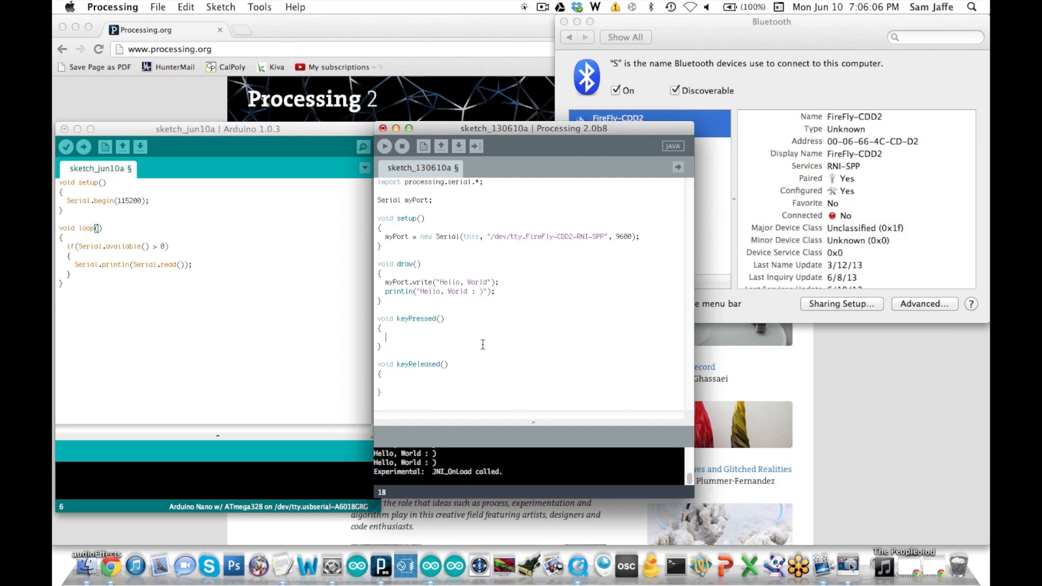
pyautogui.write('myPort.write(key);')
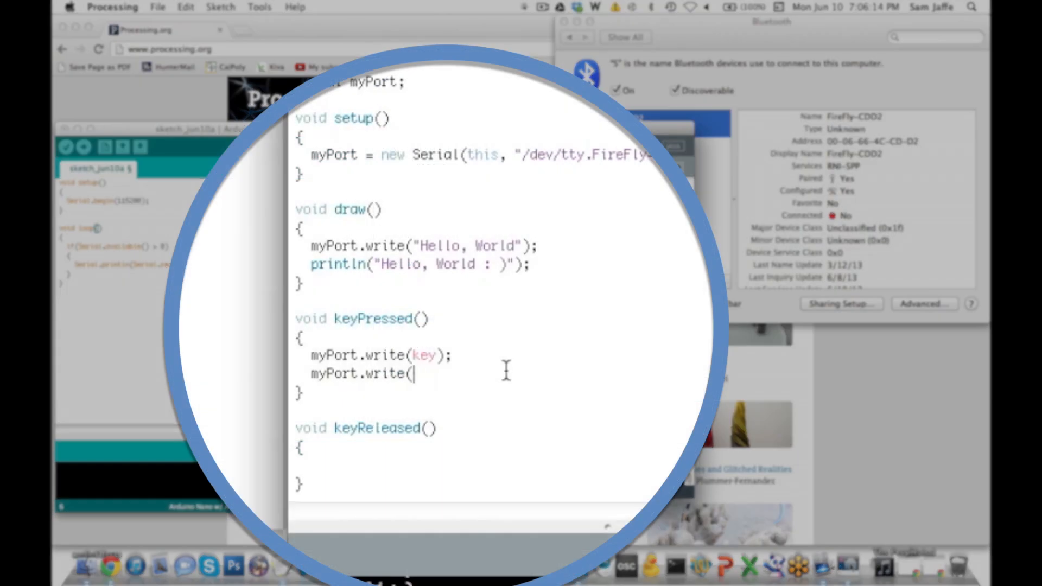
pyautogui.write('"1");')
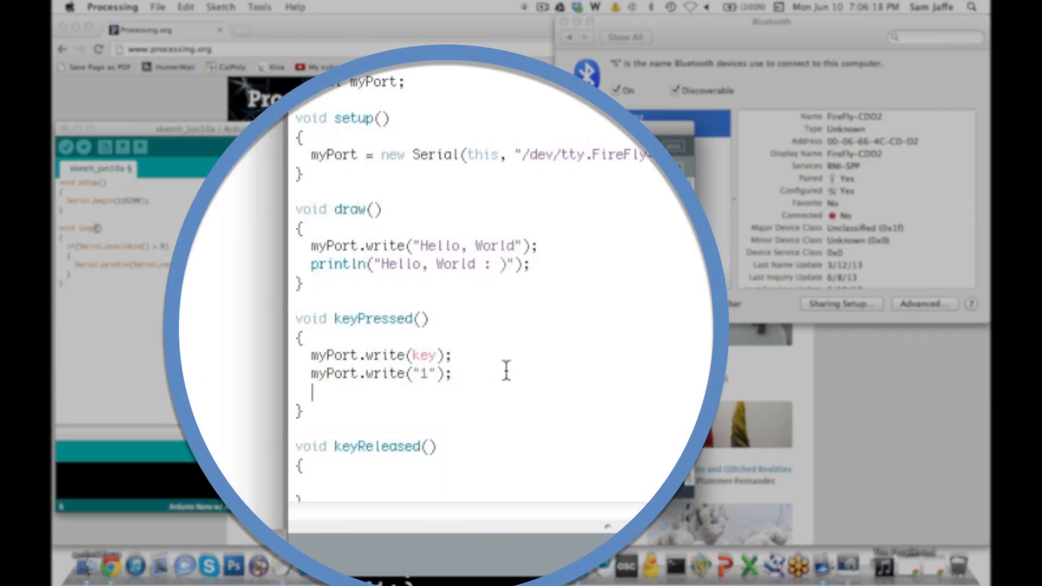
pyautogui.write('println(key + "1");')
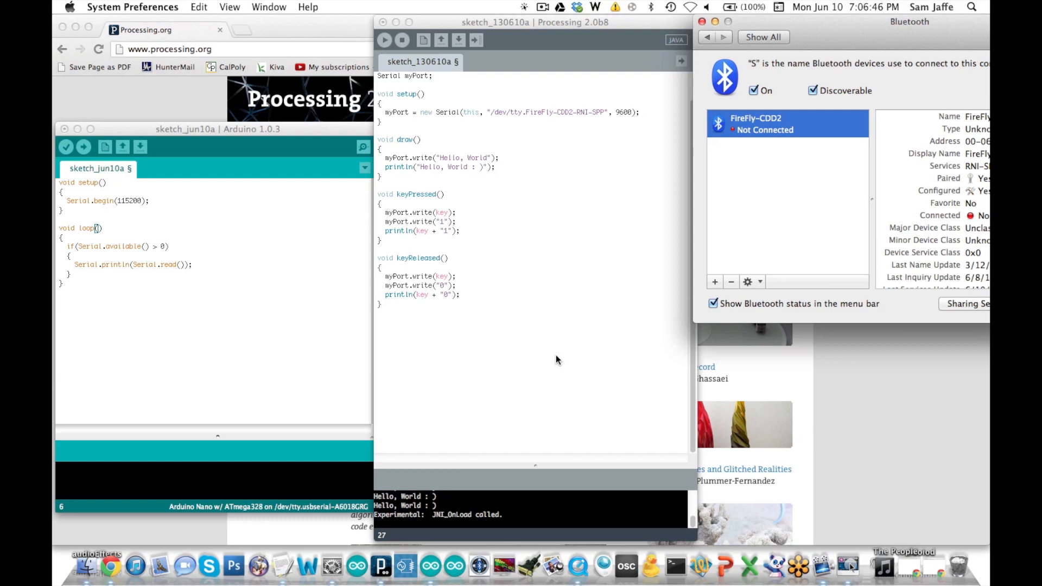
pyautogui.moveTo(433, 226)
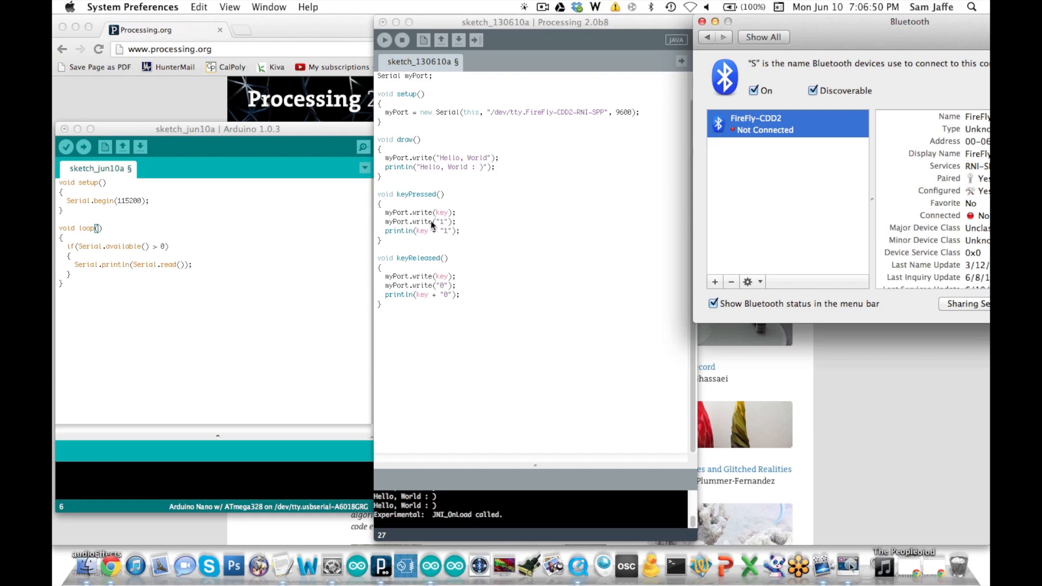
# Run the sketch so presses send key + "1" and releases key + "0" over FireFly serial
pyautogui.click(749, 281)
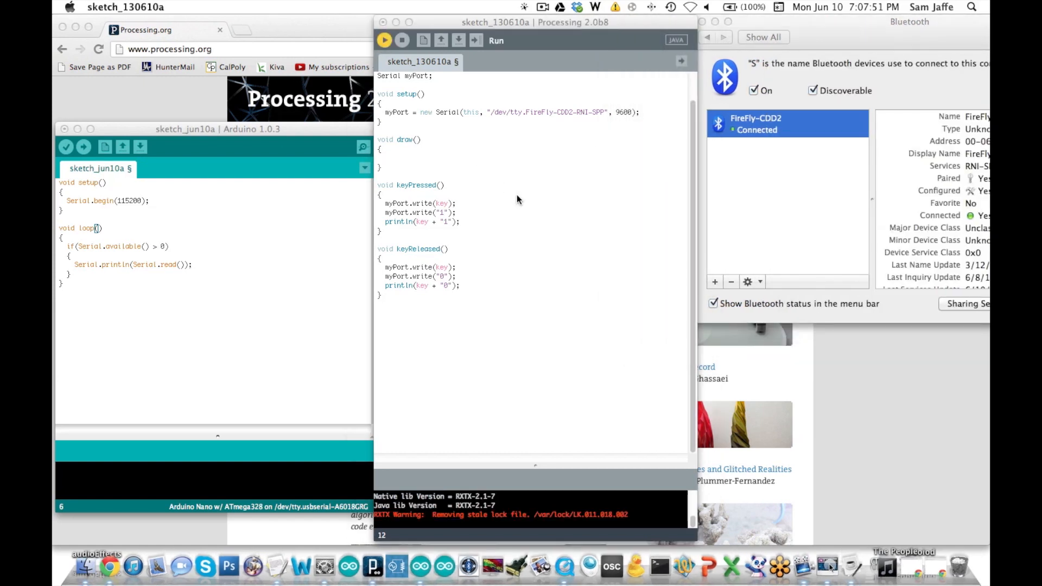
pyautogui.click(356, 118)
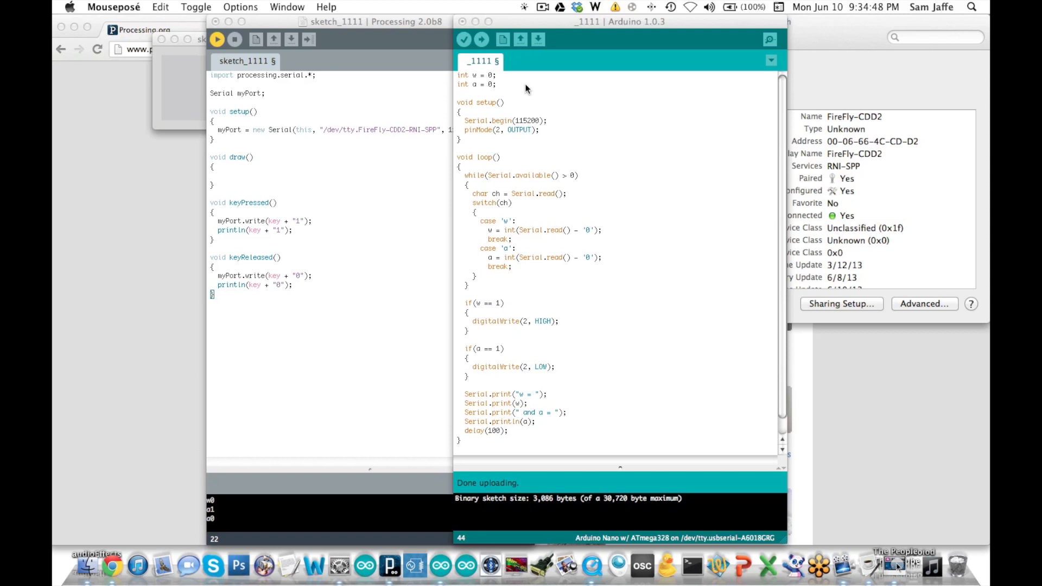
pyautogui.moveTo(338, 201)
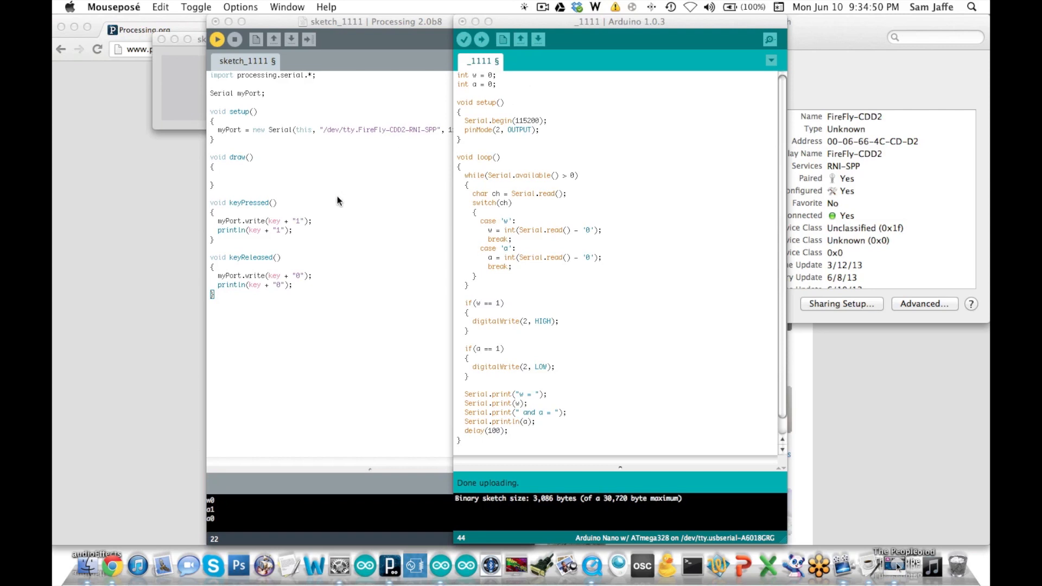
pyautogui.moveTo(271, 232)
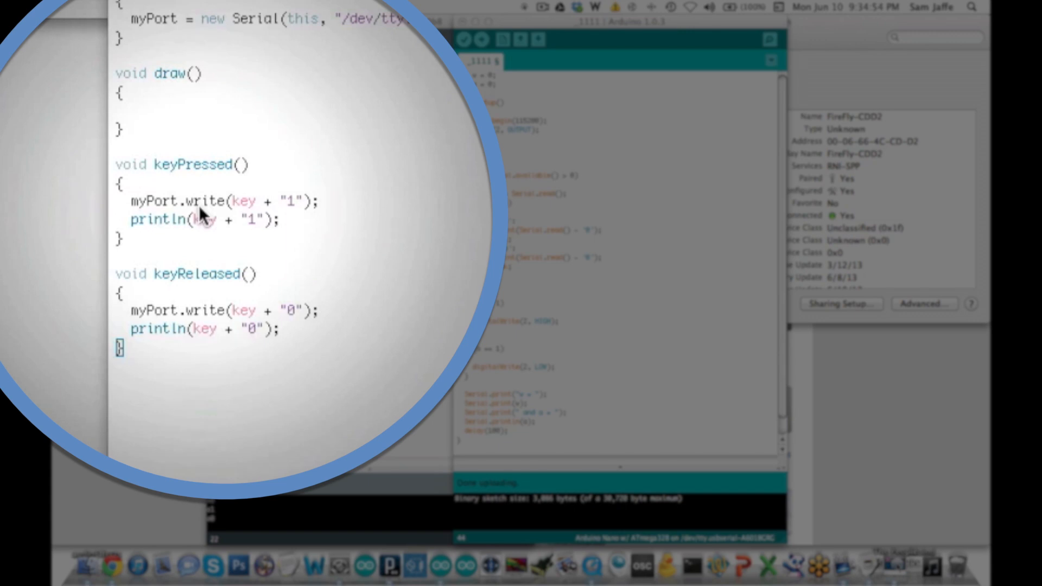
pyautogui.moveTo(239, 220)
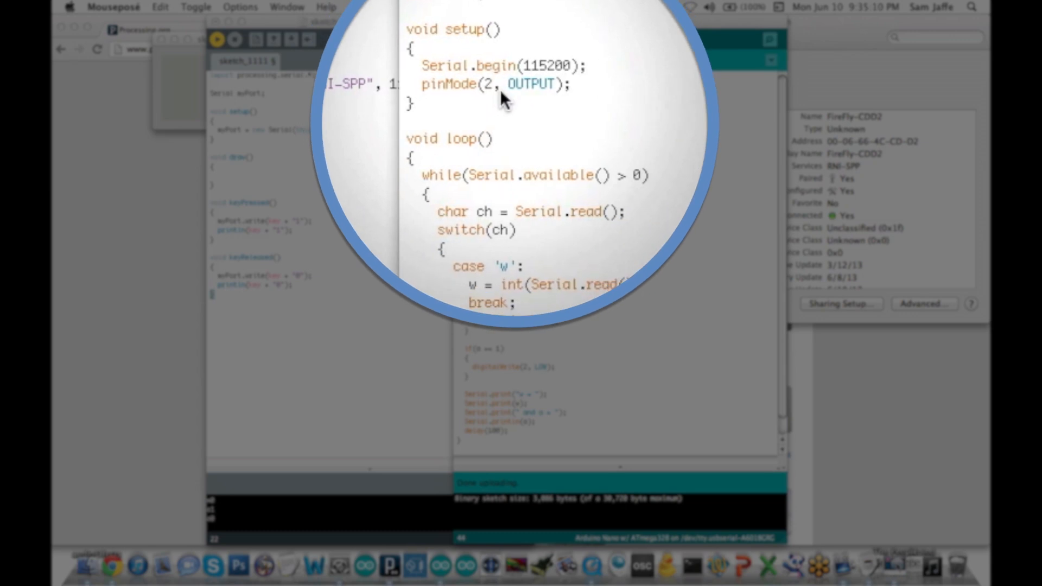
pyautogui.moveTo(518, 199)
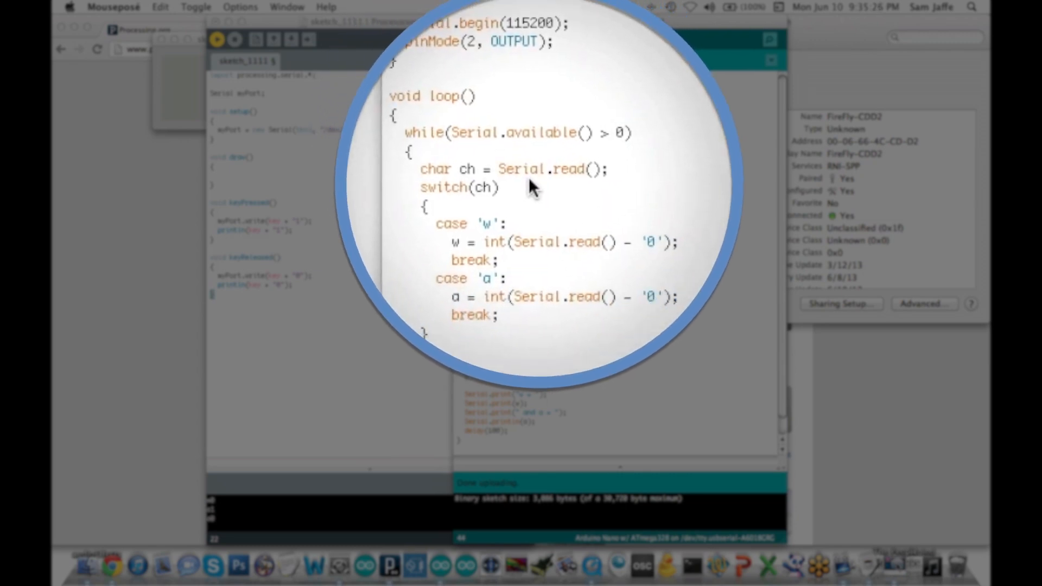
pyautogui.moveTo(523, 193)
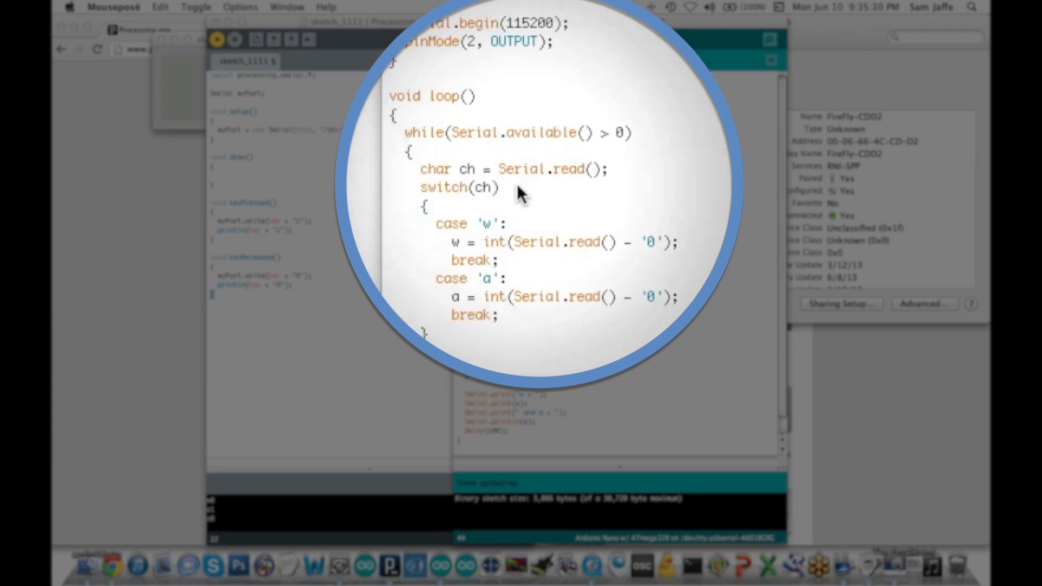
pyautogui.moveTo(492, 242)
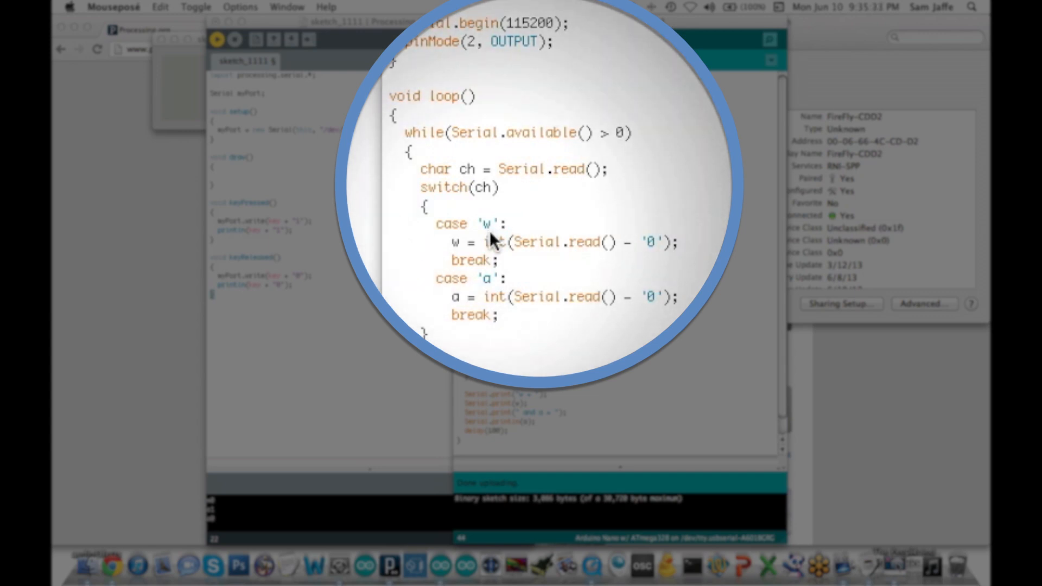
pyautogui.moveTo(490, 286)
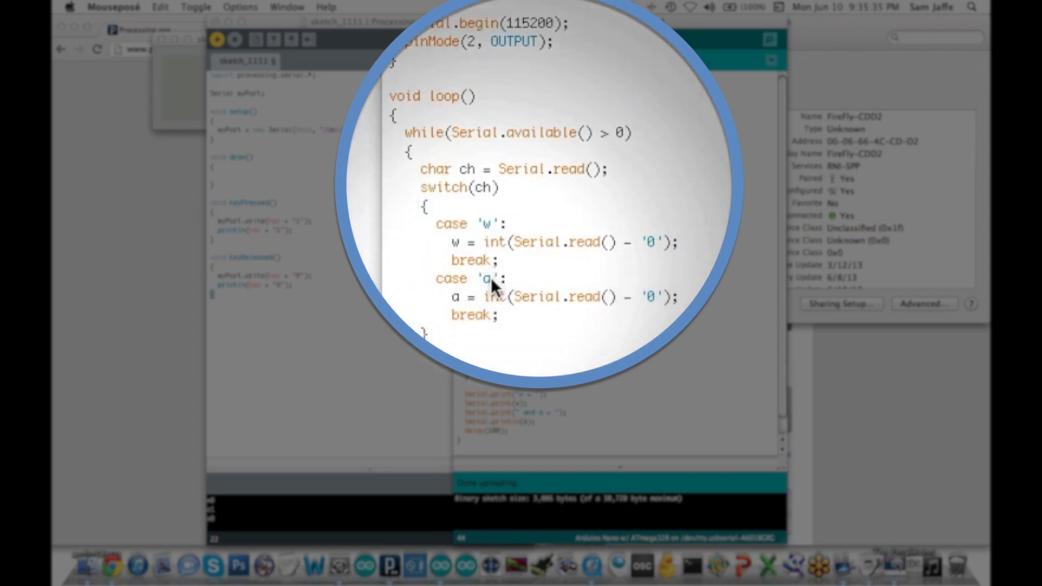
pyautogui.moveTo(443, 261)
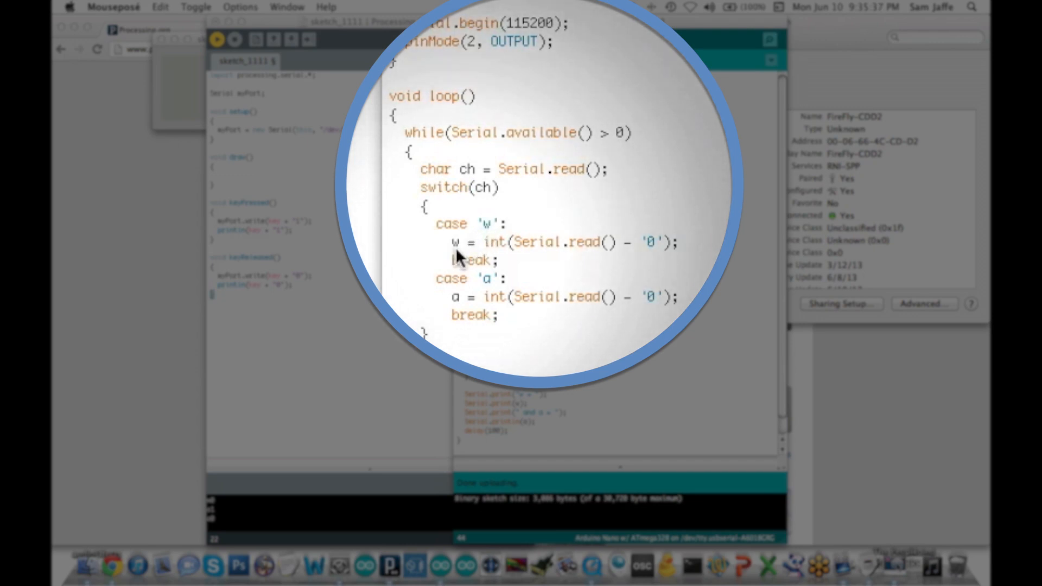
pyautogui.moveTo(523, 258)
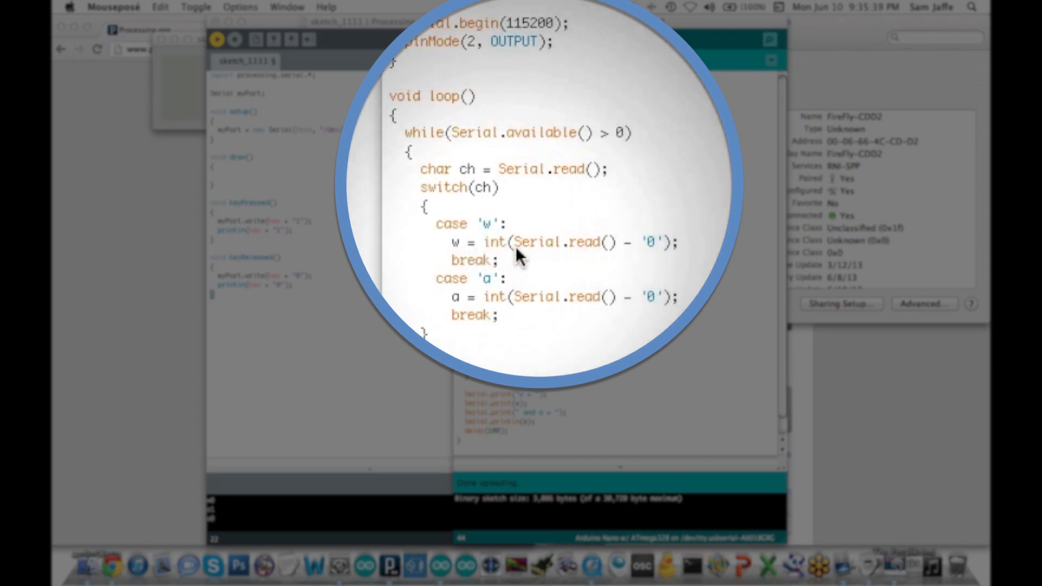
pyautogui.moveTo(607, 253)
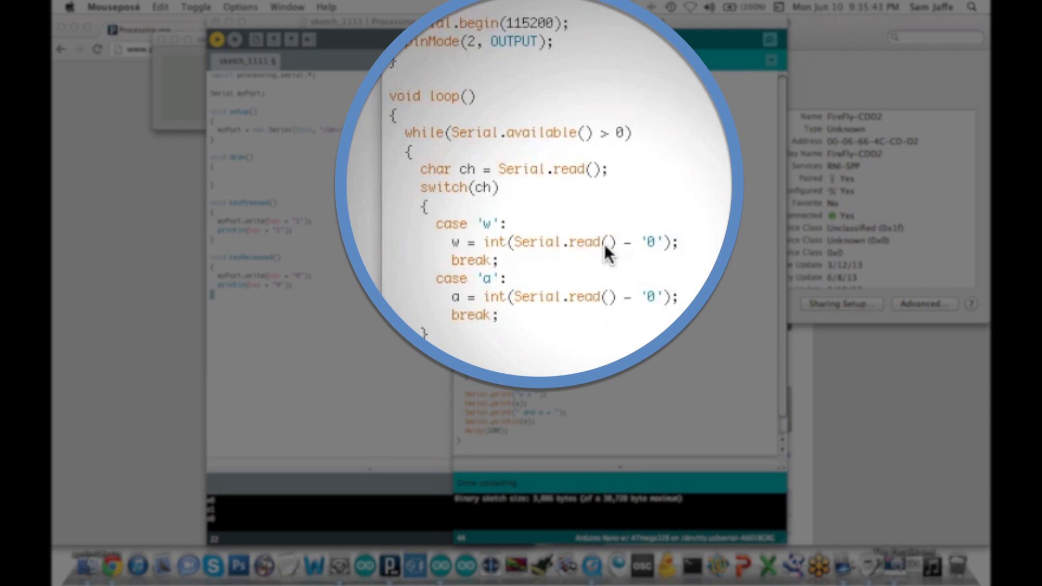
pyautogui.moveTo(623, 259)
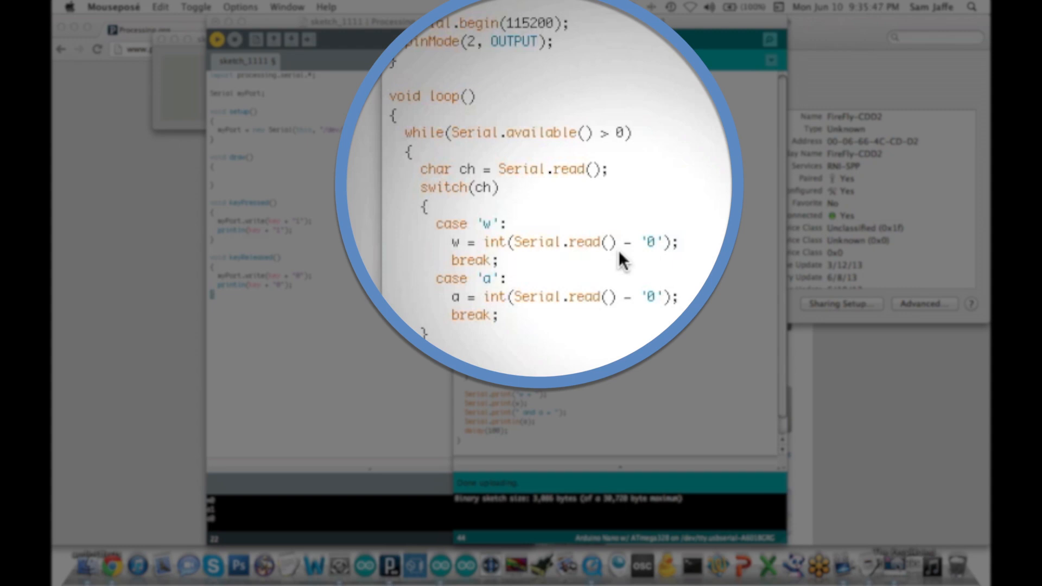
pyautogui.moveTo(531, 279)
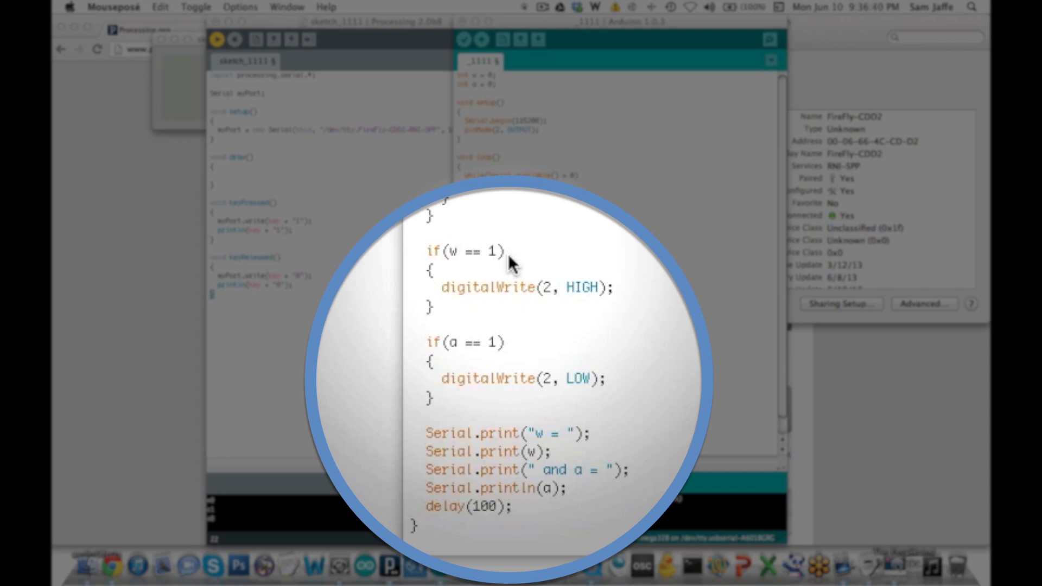
pyautogui.moveTo(534, 335)
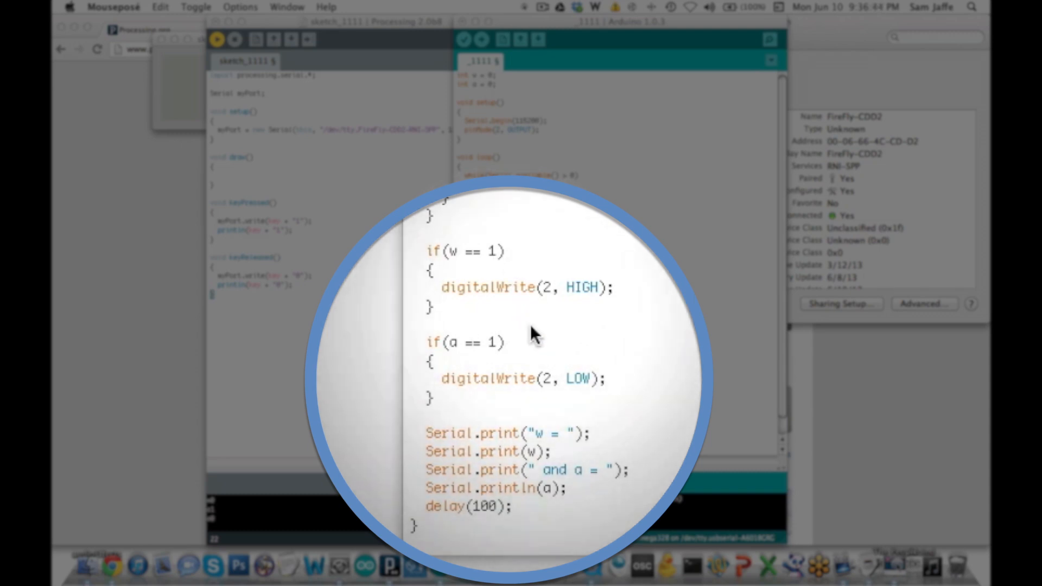
pyautogui.moveTo(548, 418)
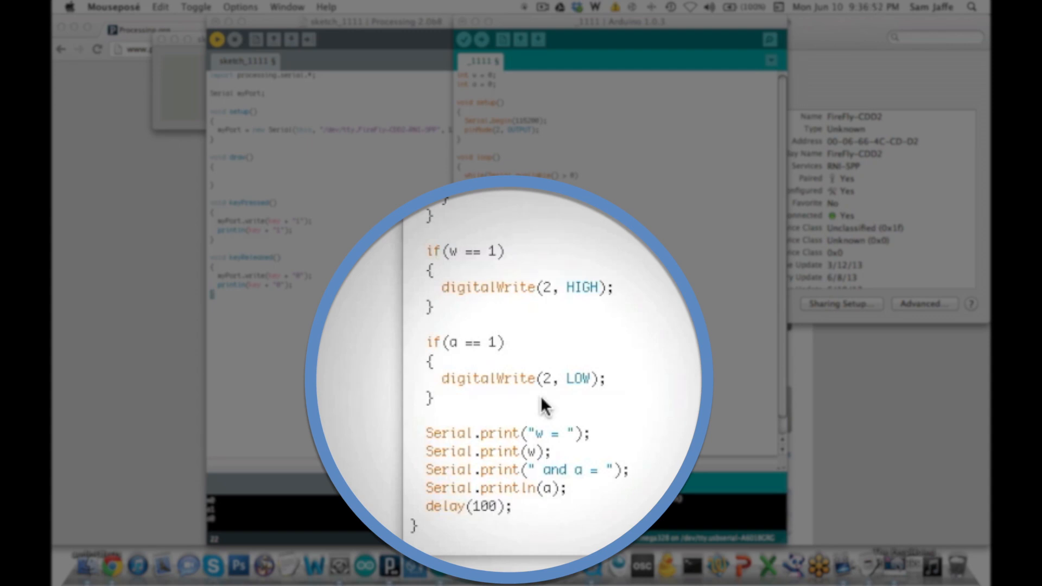
pyautogui.moveTo(583, 444)
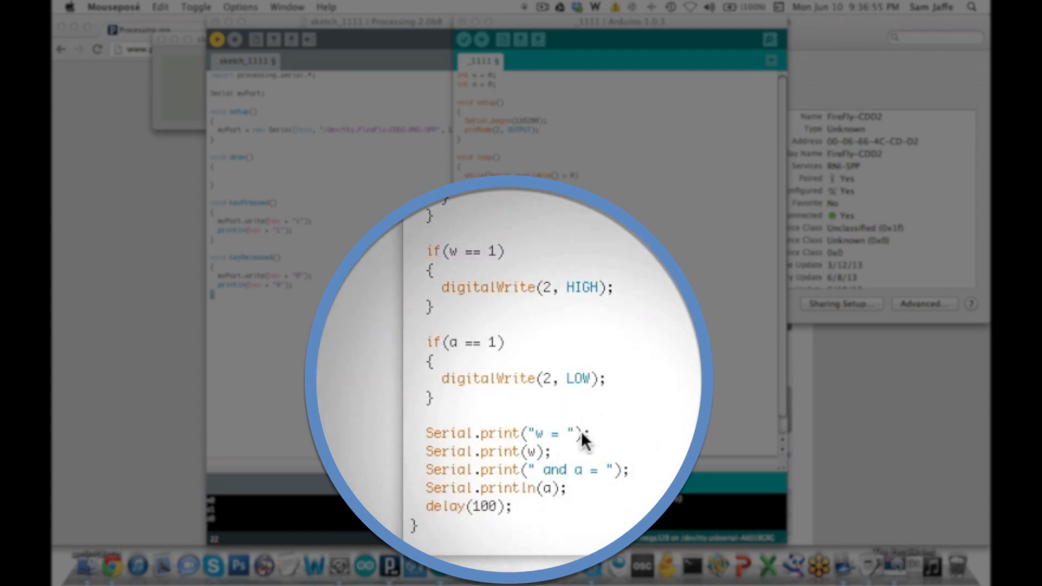
pyautogui.moveTo(619, 496)
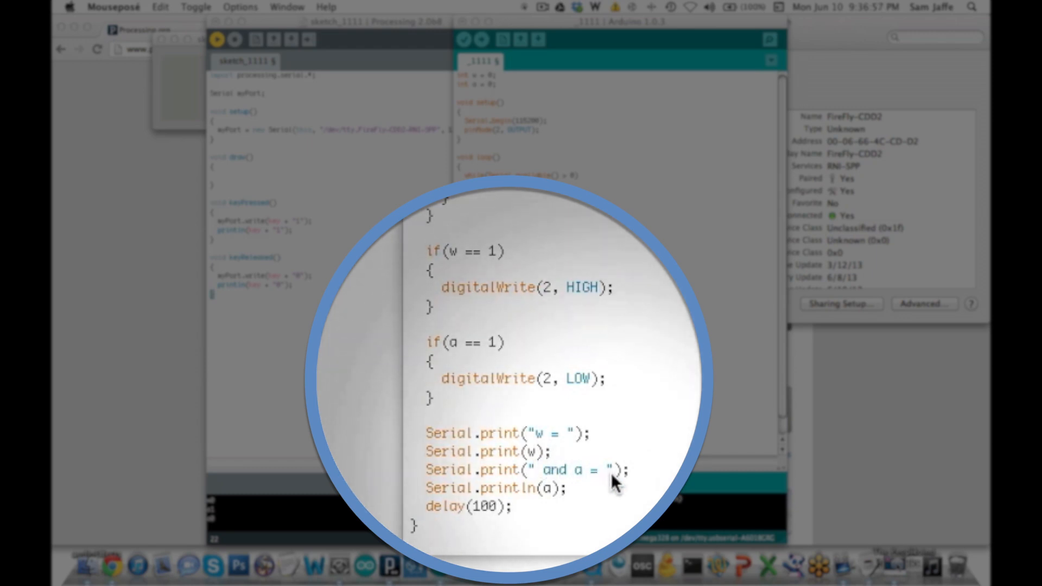
pyautogui.moveTo(564, 520)
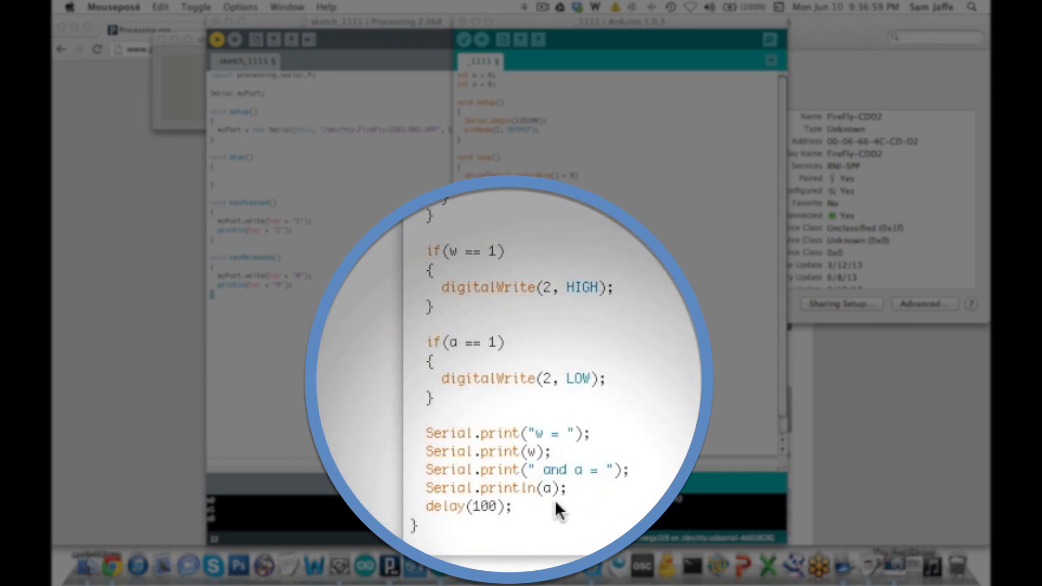